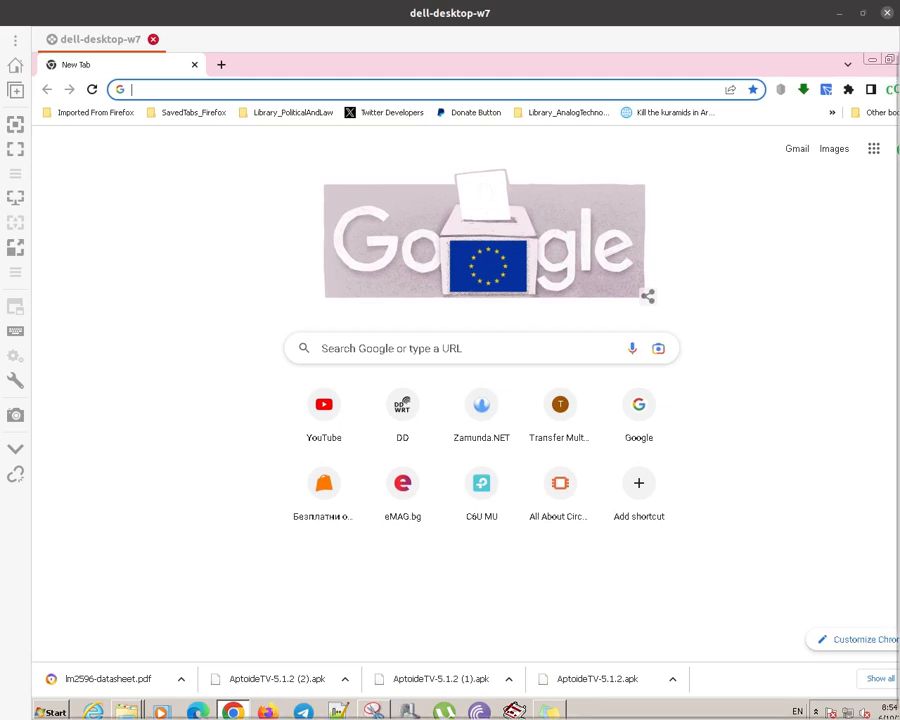
Google 'YouTube TV', then refine the search to 'YouTube TV client download'
click(481, 348)
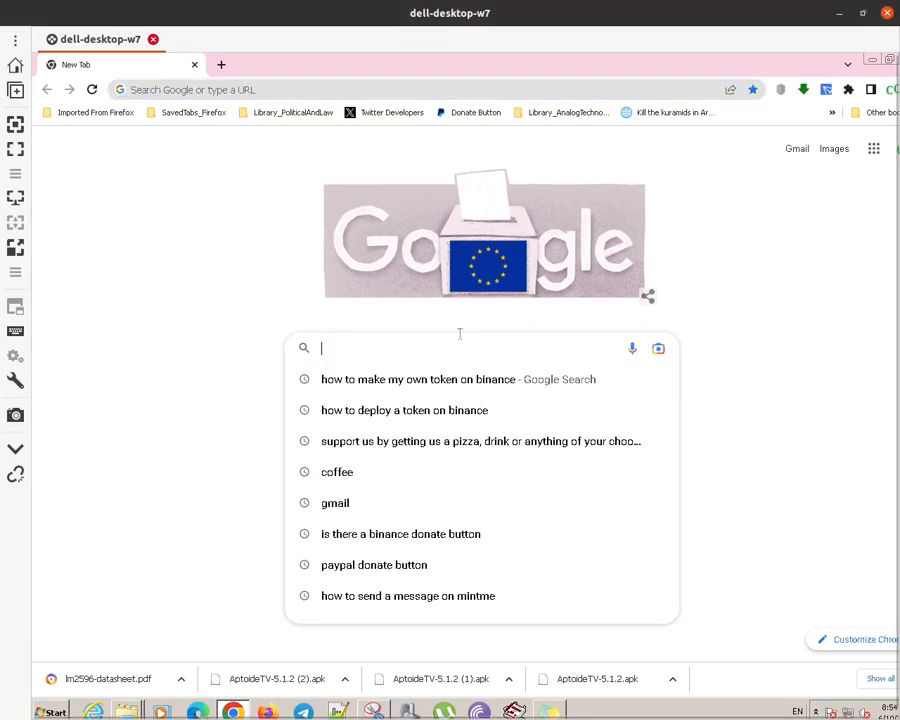
text(YOuT)
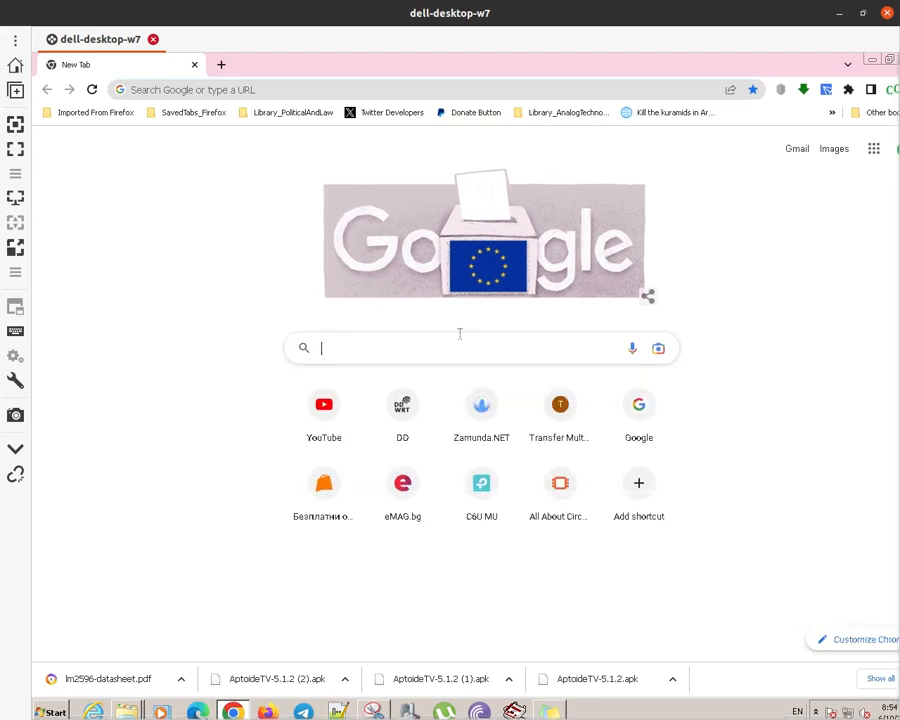
text(YouTube TV)
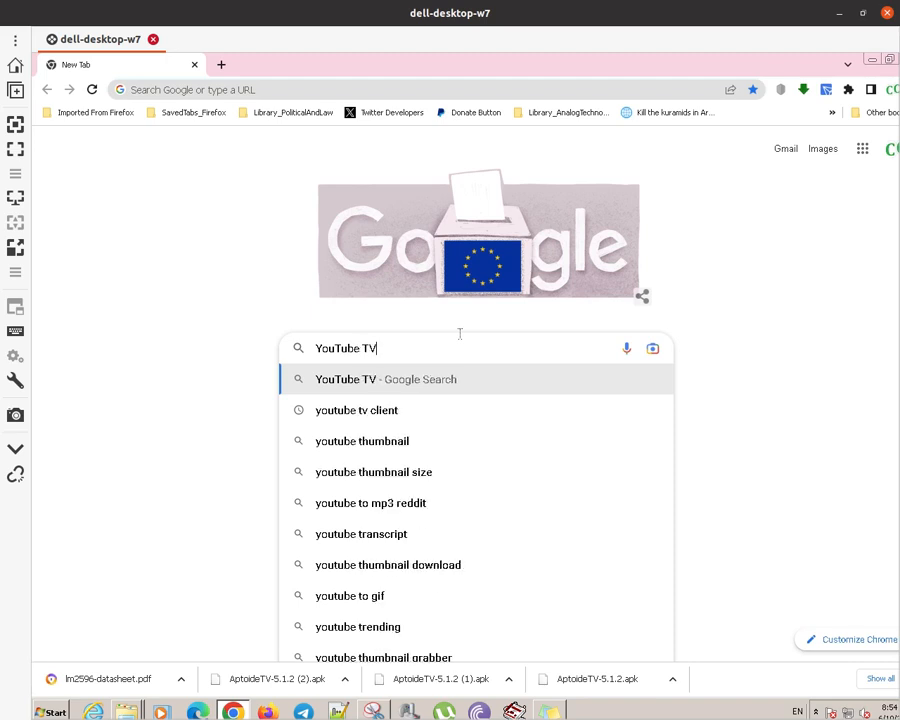
click(380, 379)
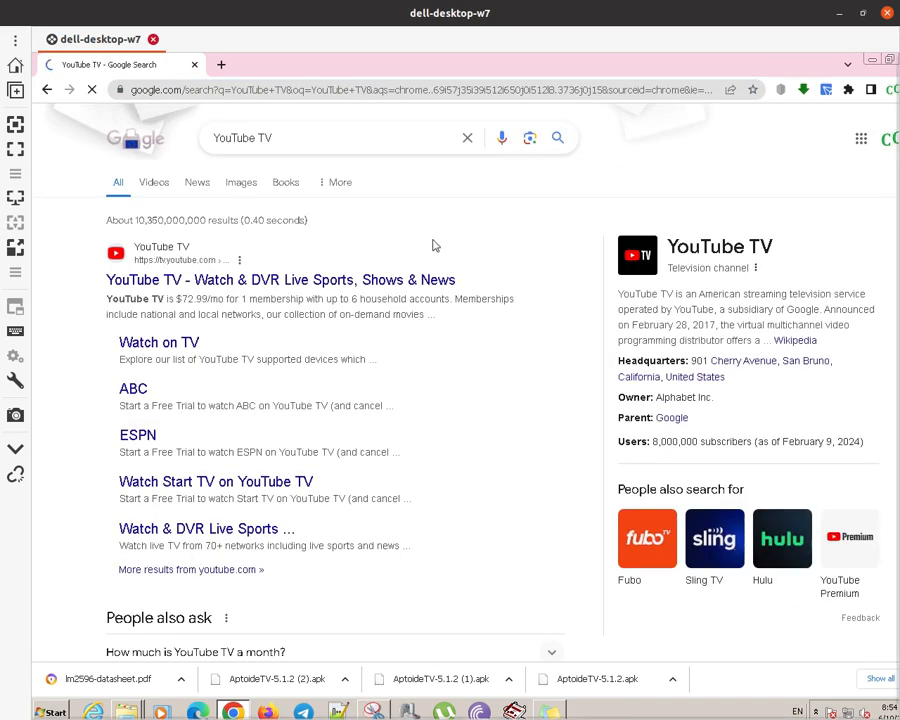
click(340, 138)
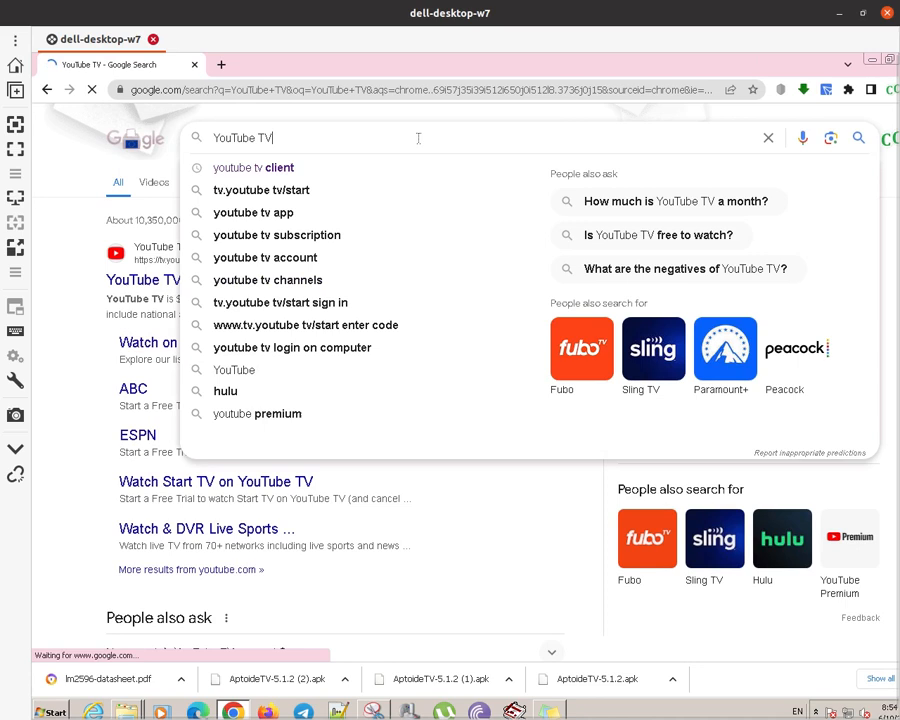
text(client download)
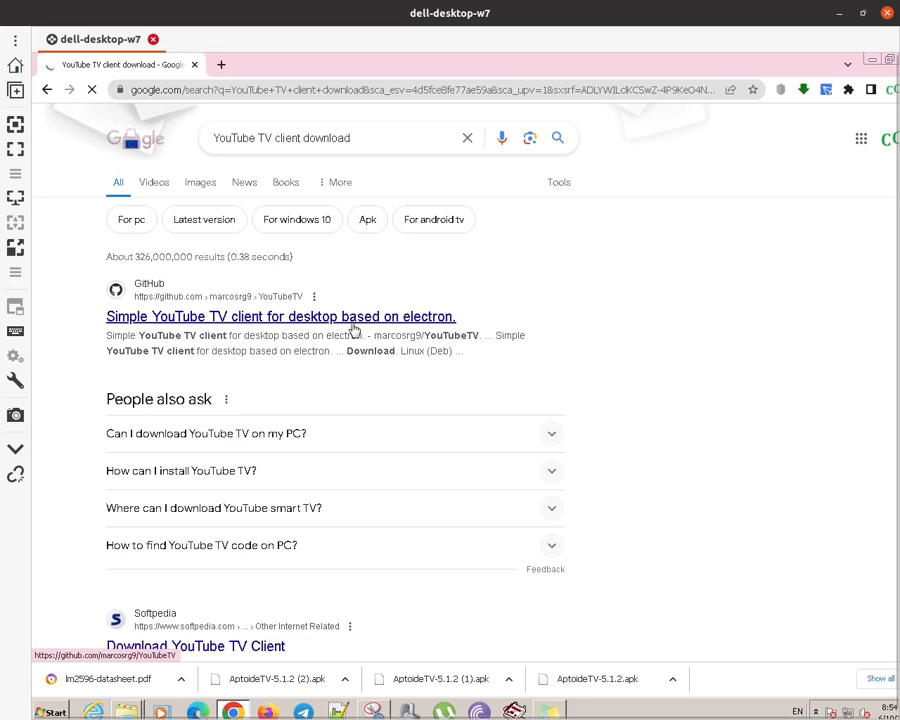
Open the marcosrg9/YouTubeTV GitHub result and scroll its README to the Builds table
click(280, 316)
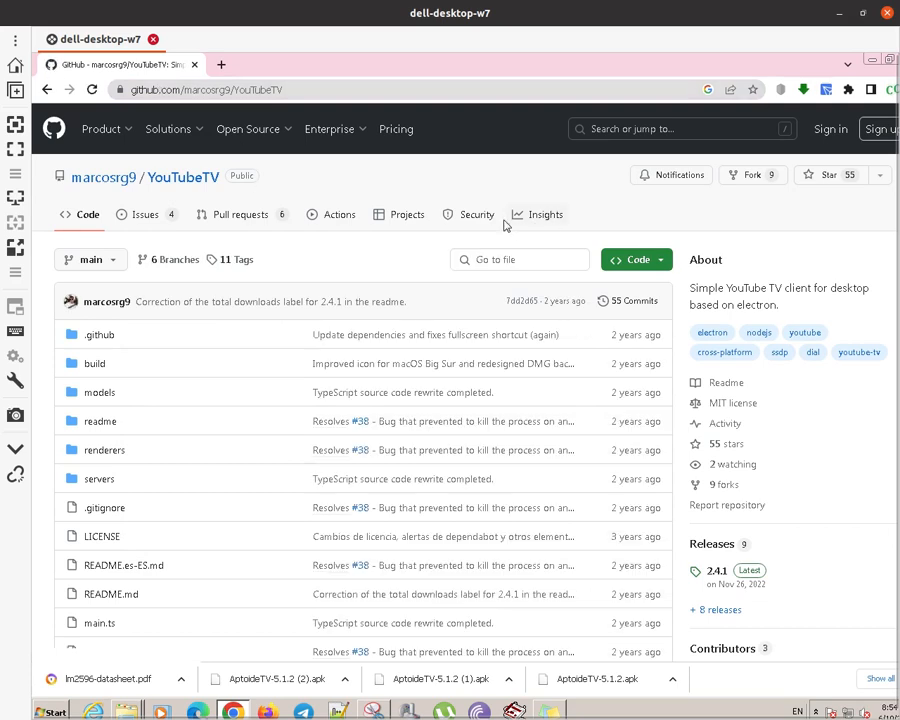
mouse_move(518, 301)
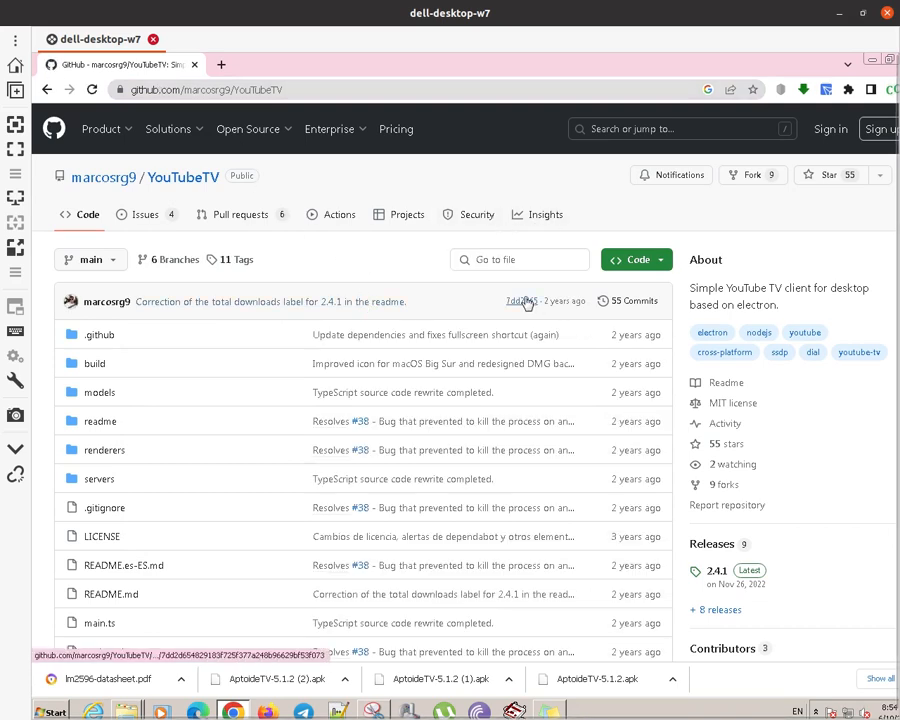
scroll(down, 3)
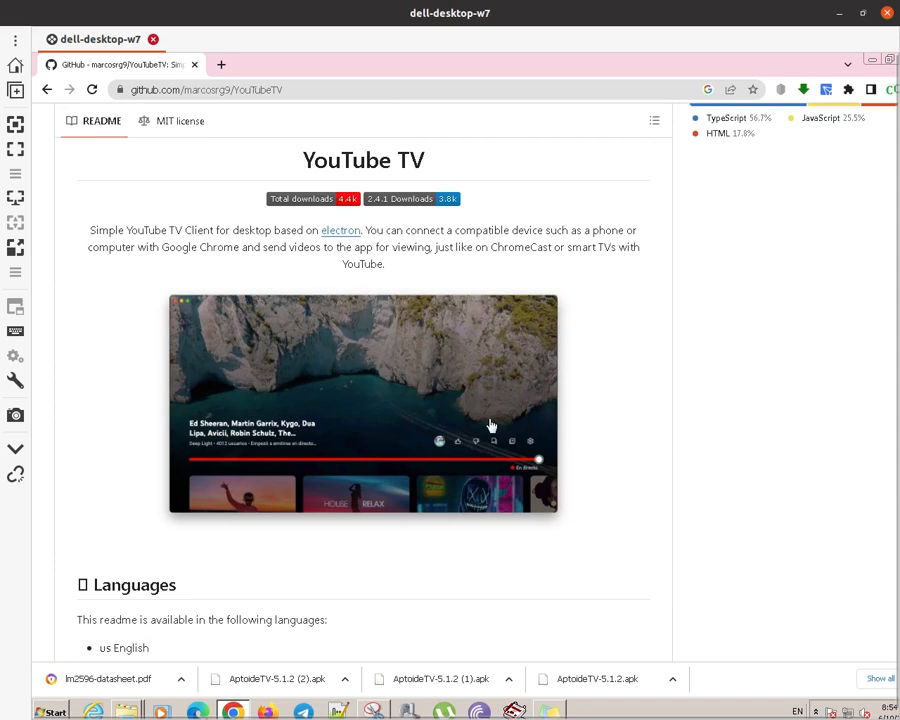
scroll(down, 3)
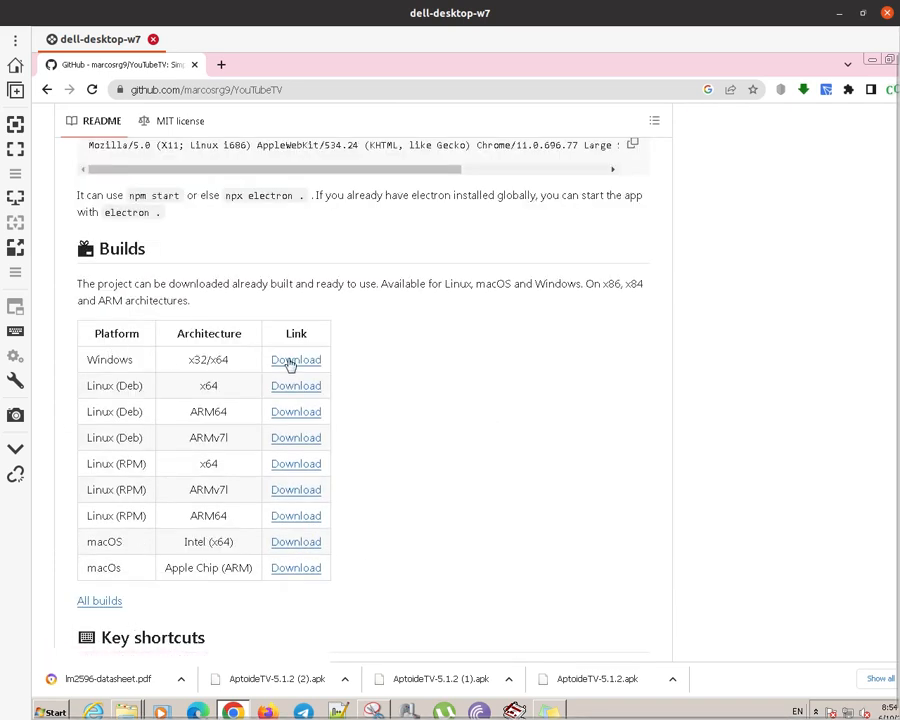
Download the Windows x32/x64 build, YouTube_TV-2.4.1.exe, from the Builds table
click(295, 359)
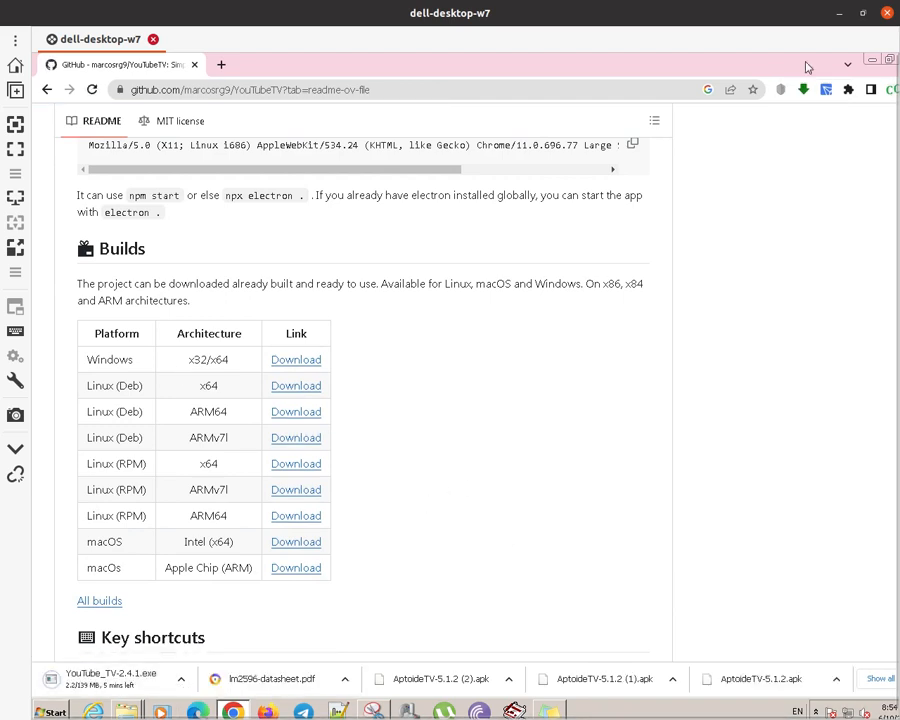
mouse_move(872, 60)
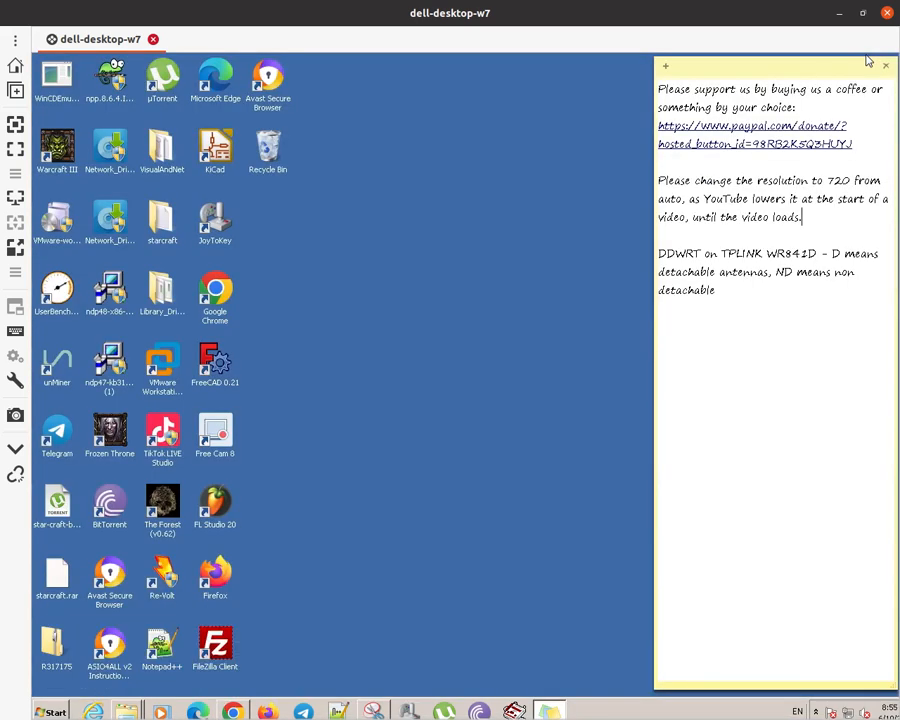
mouse_move(413, 407)
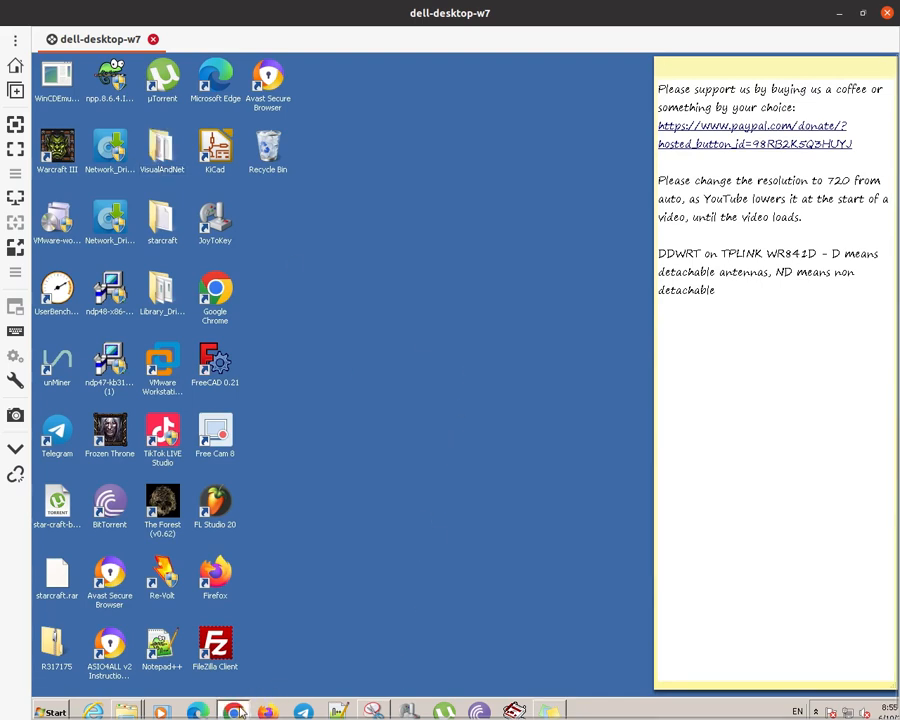
Restore Chrome, then allow YouTube TV through the firewall, including Public networks
click(234, 709)
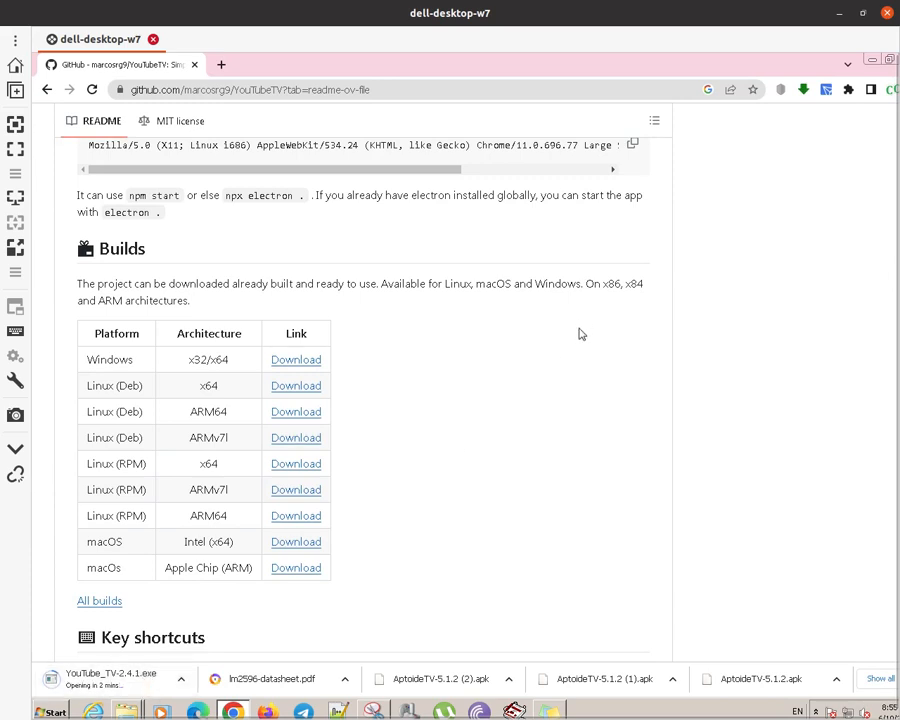
mouse_move(561, 413)
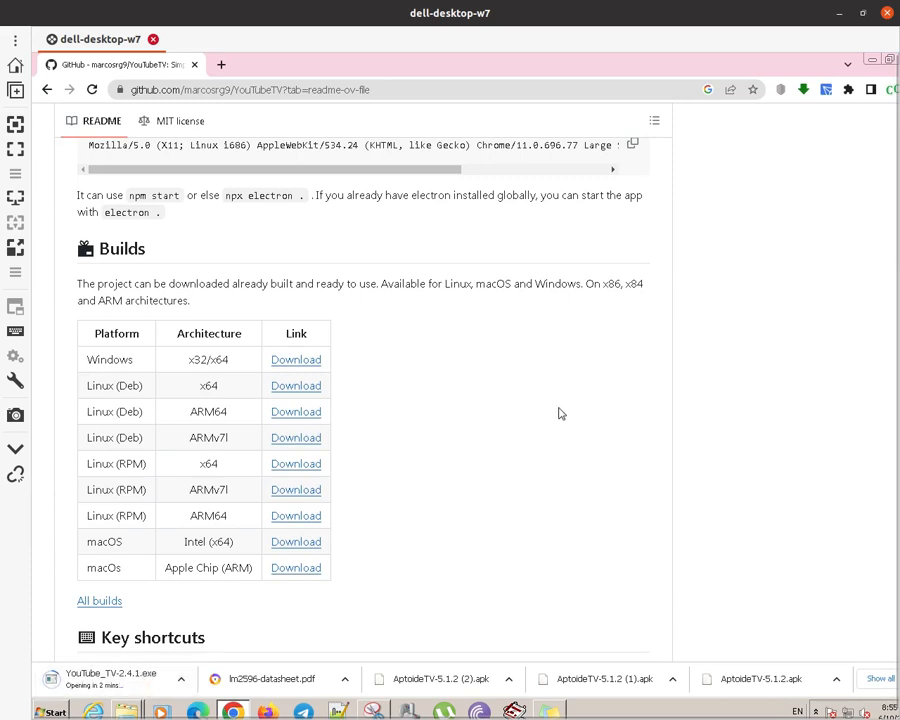
scroll(down, 3)
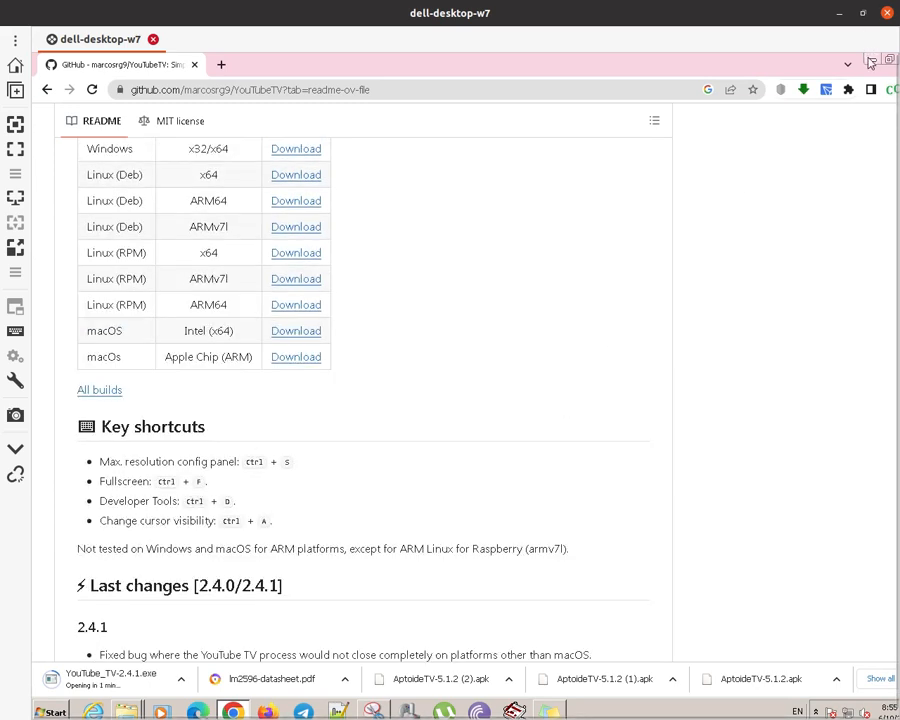
mouse_move(871, 58)
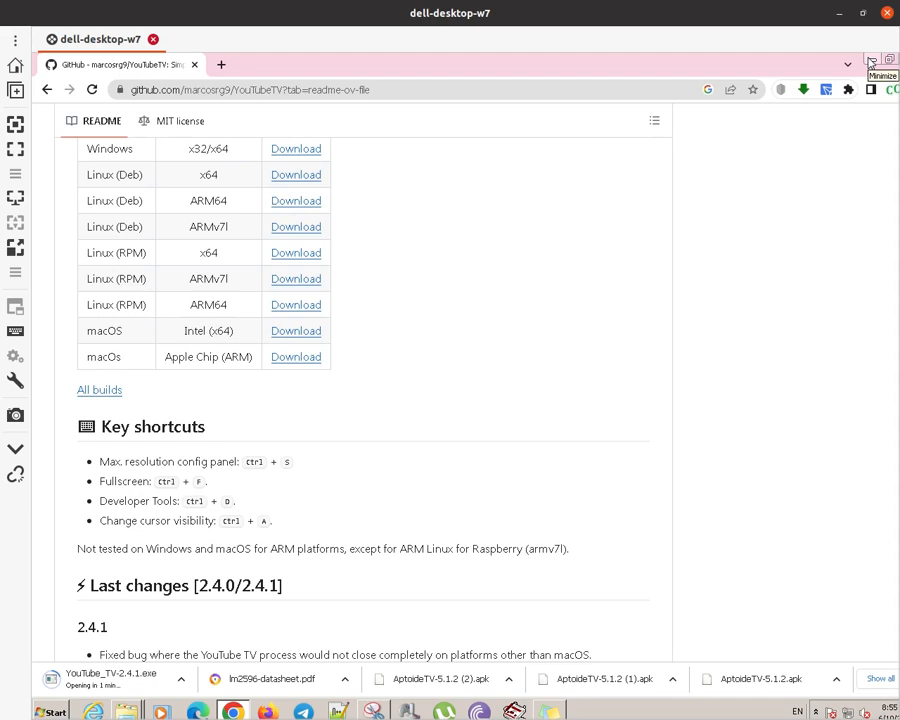
mouse_move(868, 62)
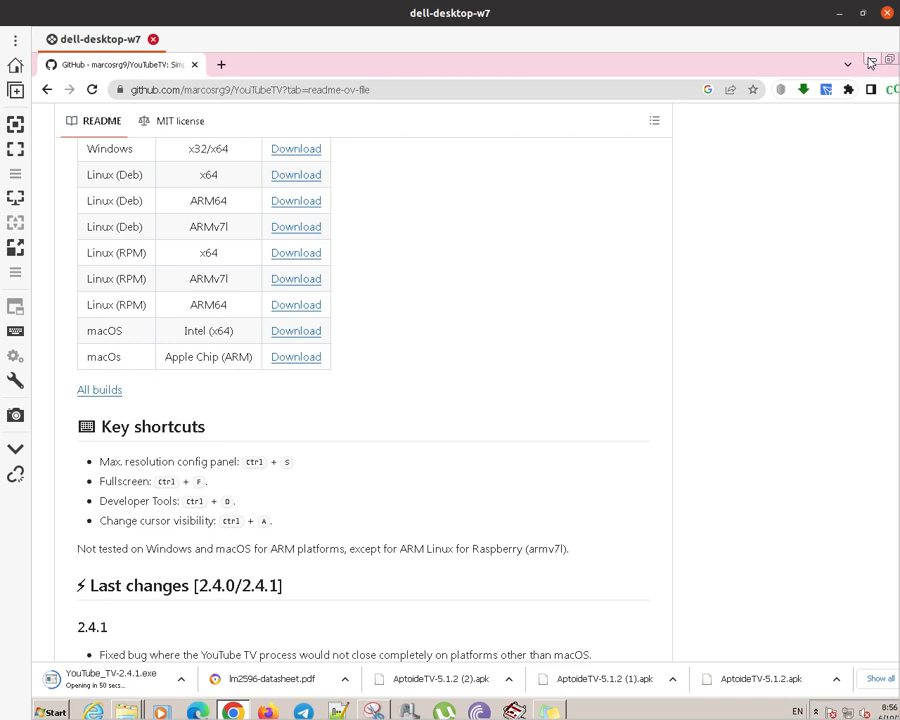
mouse_move(428, 131)
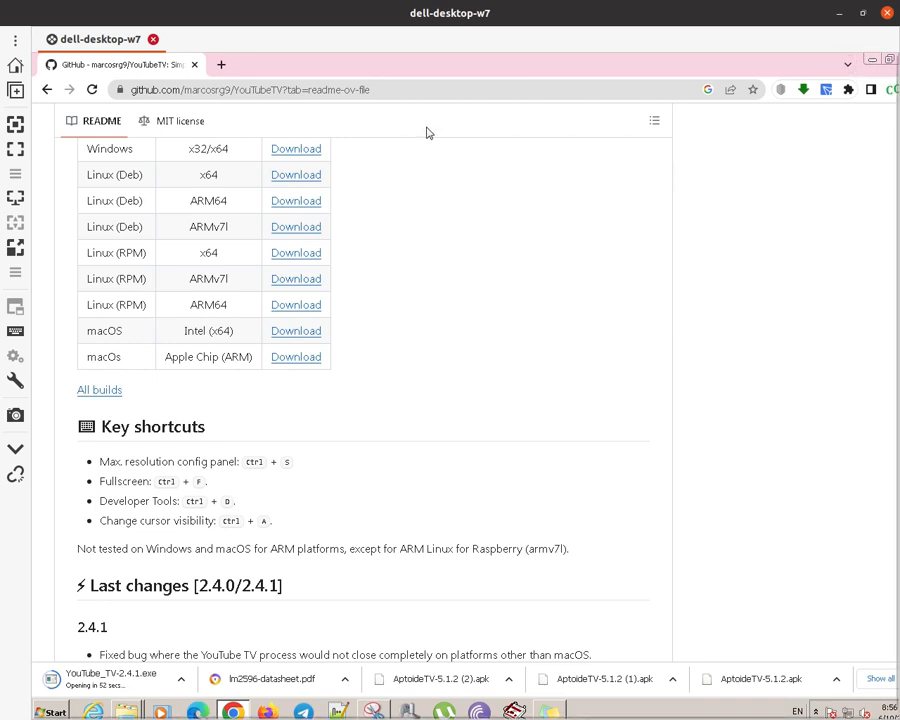
mouse_move(779, 224)
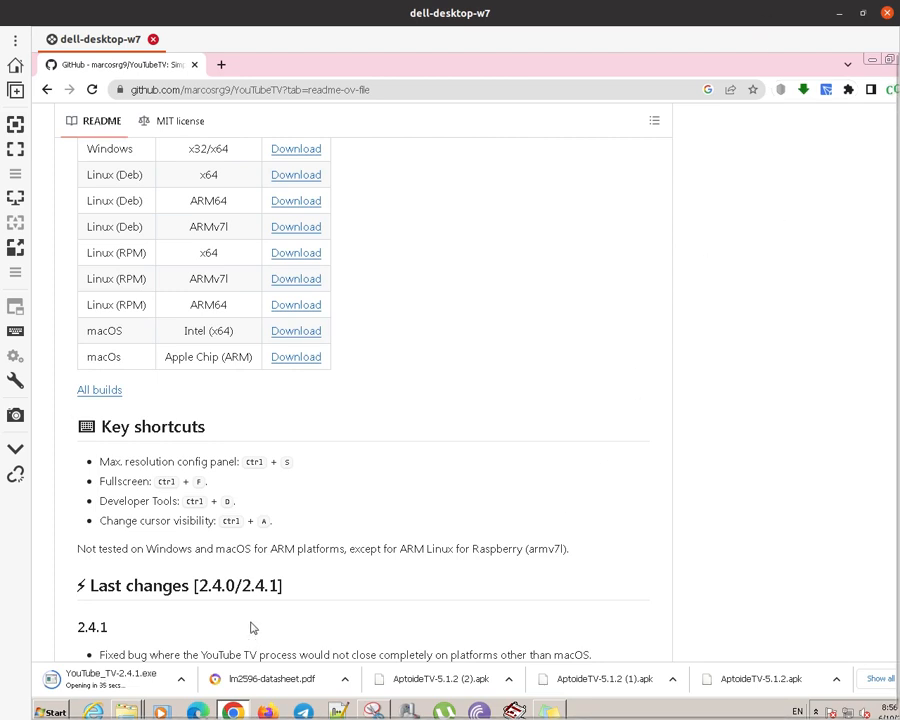
mouse_move(631, 324)
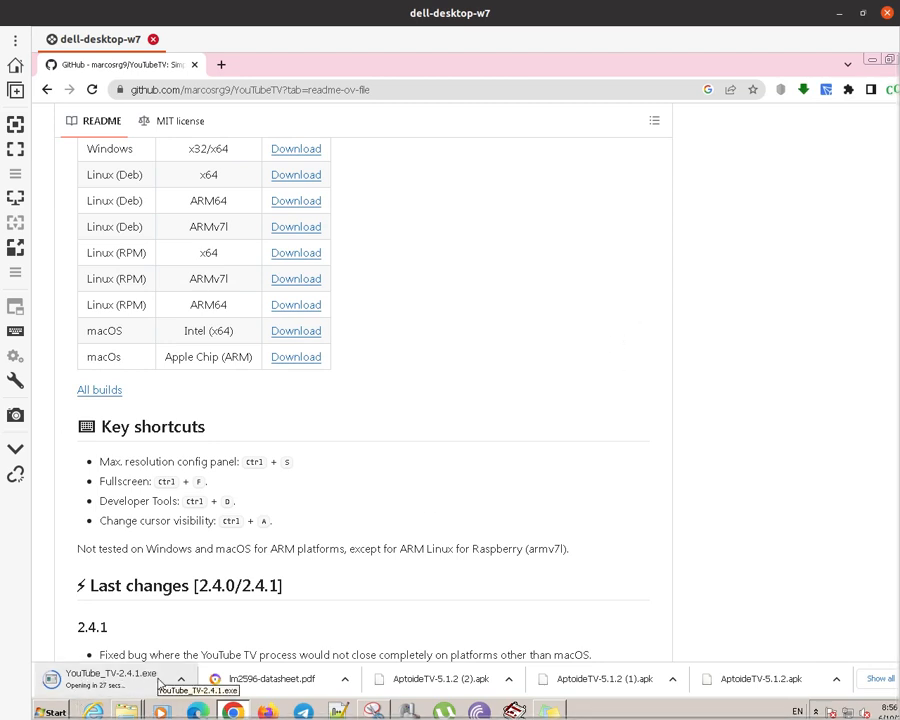
mouse_move(351, 578)
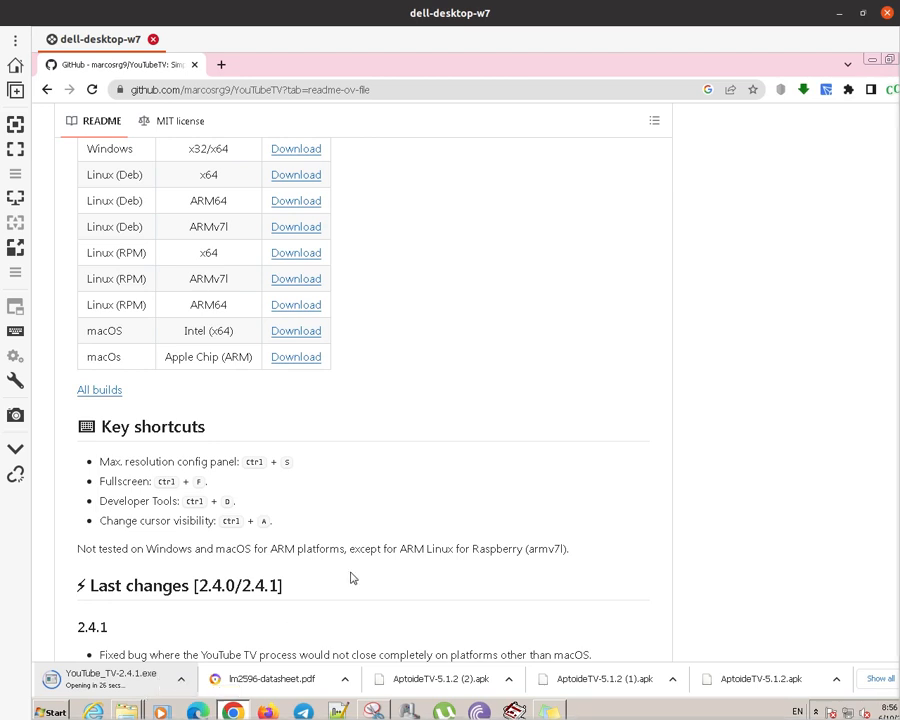
mouse_move(673, 446)
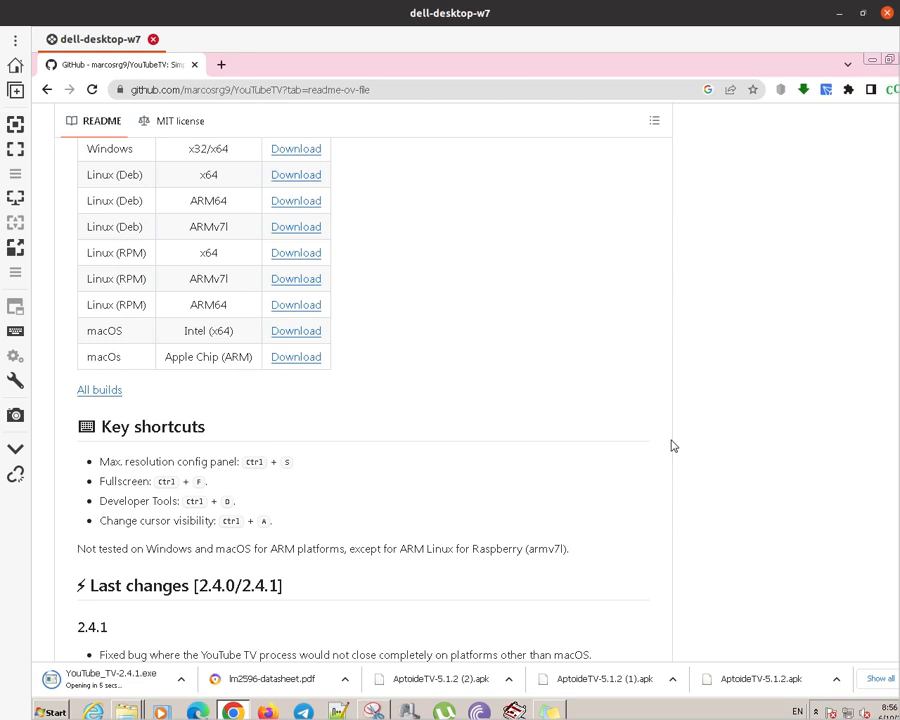
mouse_move(858, 40)
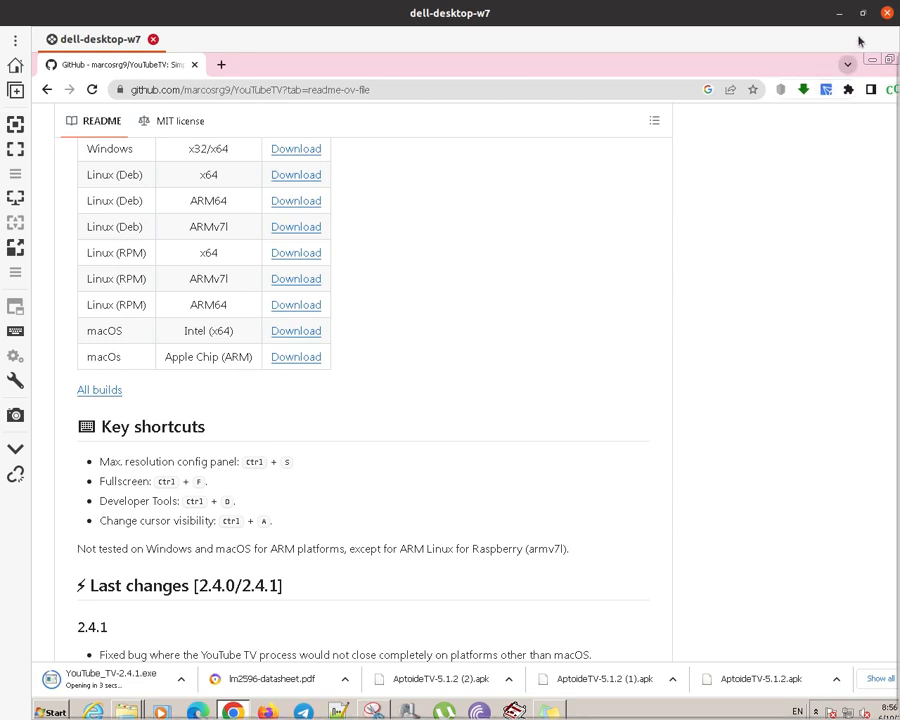
mouse_move(873, 58)
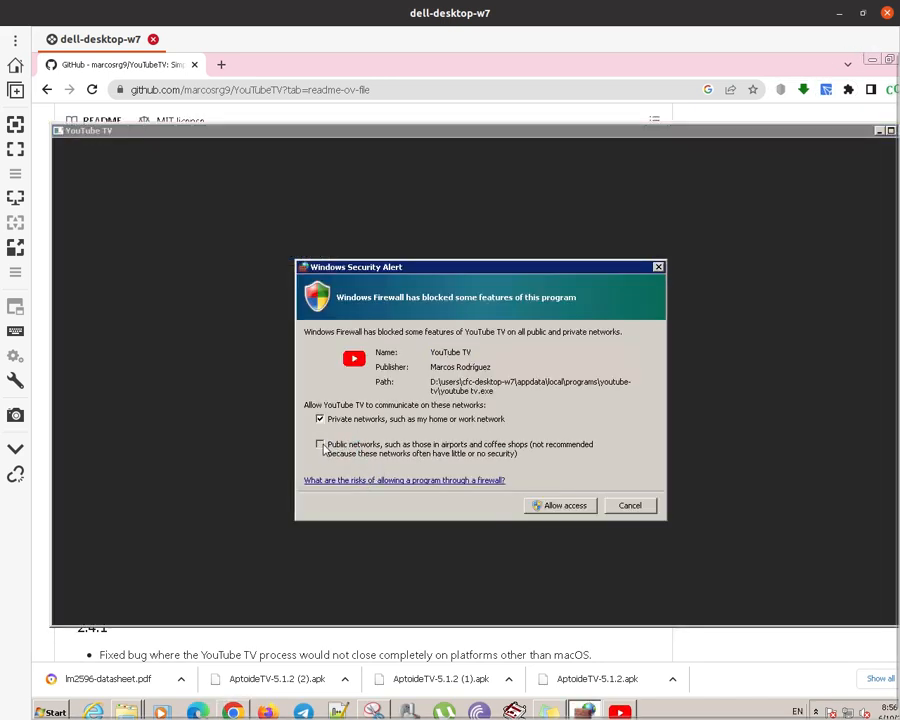
click(319, 444)
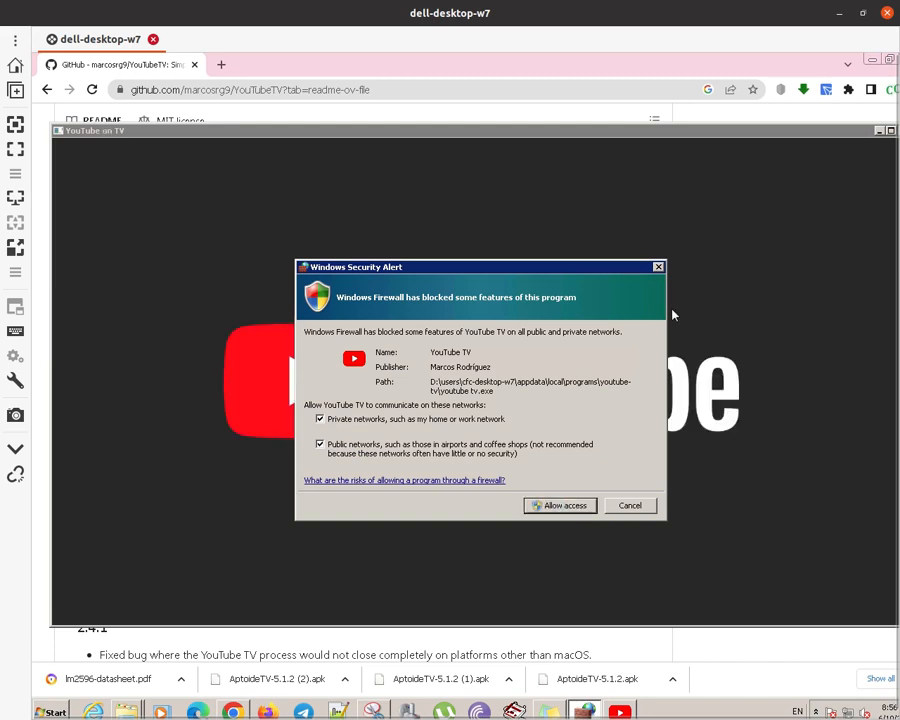
click(560, 505)
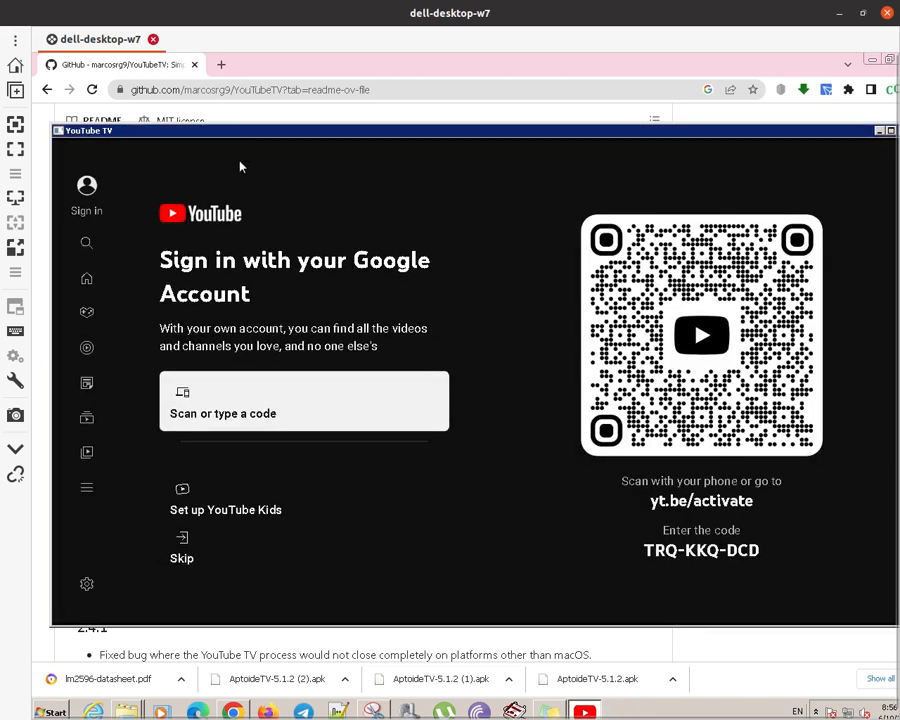
mouse_move(834, 141)
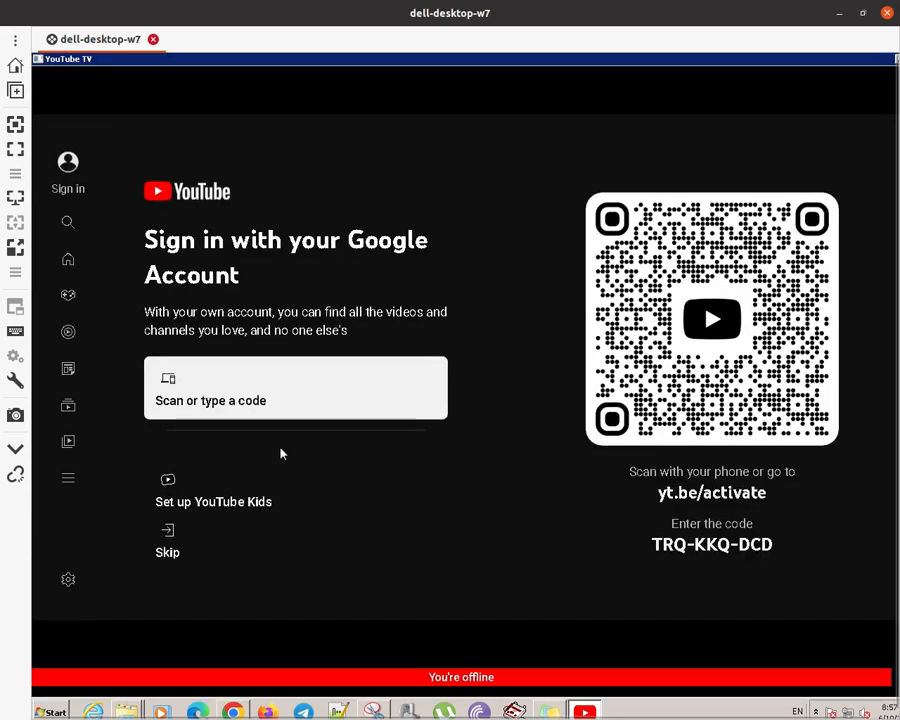
mouse_move(268, 318)
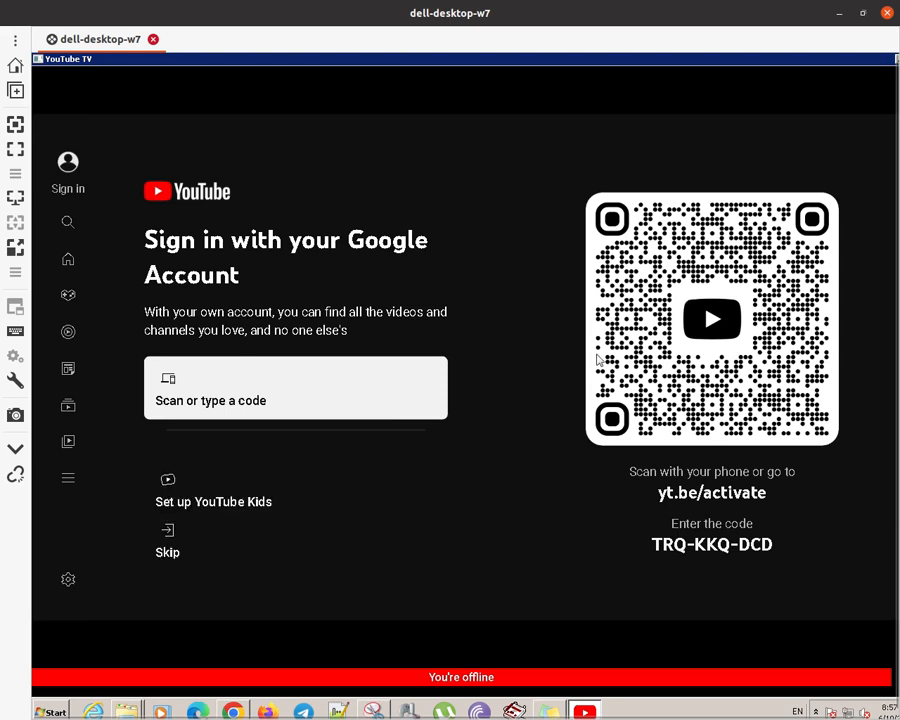
mouse_move(623, 357)
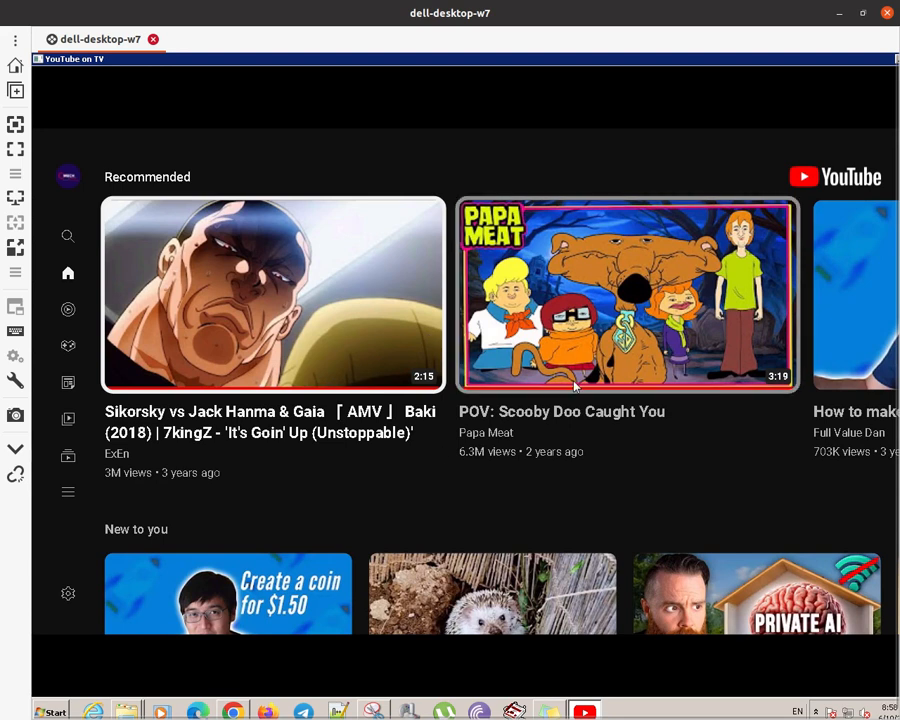
mouse_move(14, 130)
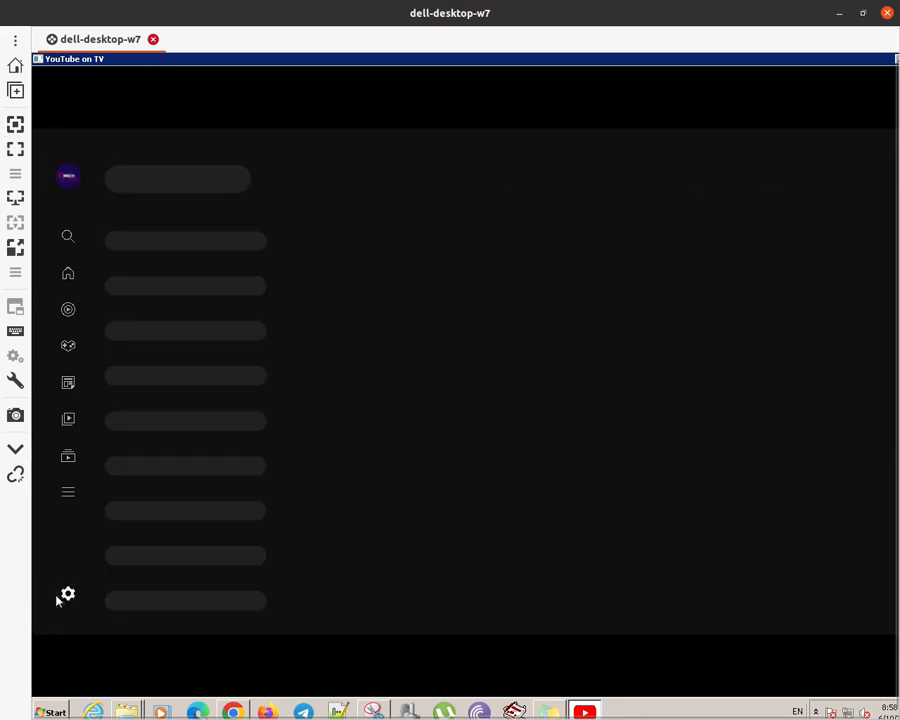
Browse Link with Wi-Fi, TV code, Autoplay and Premium settings, then open Search
click(66, 594)
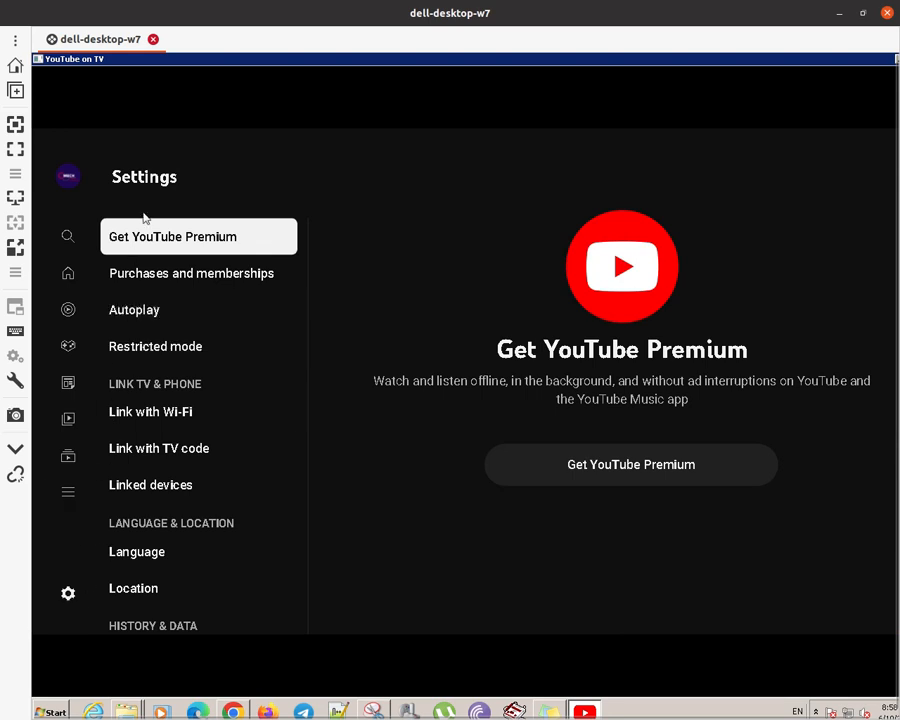
click(150, 411)
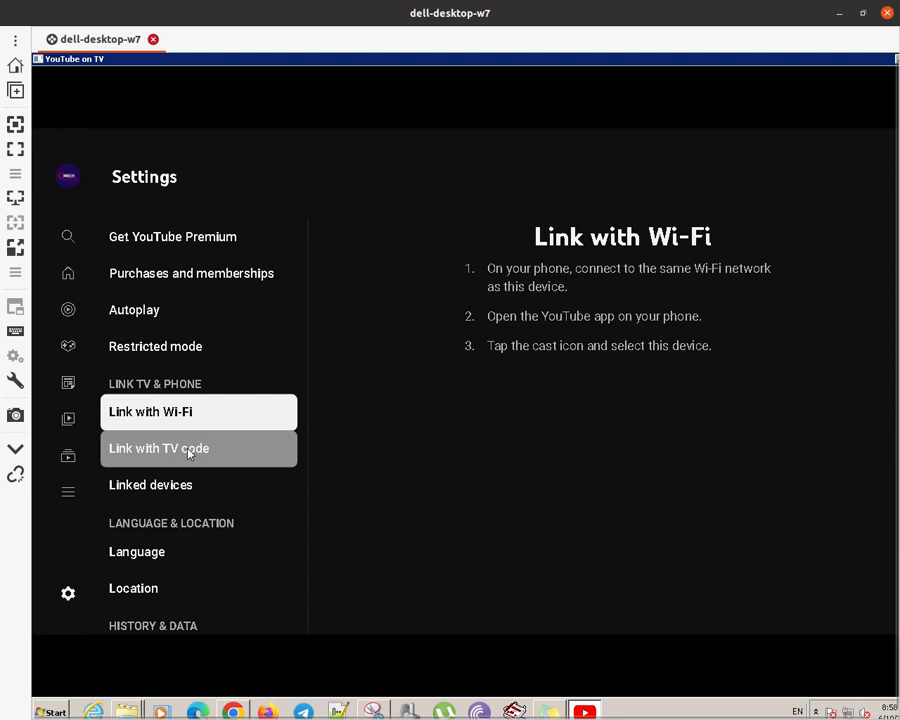
click(159, 448)
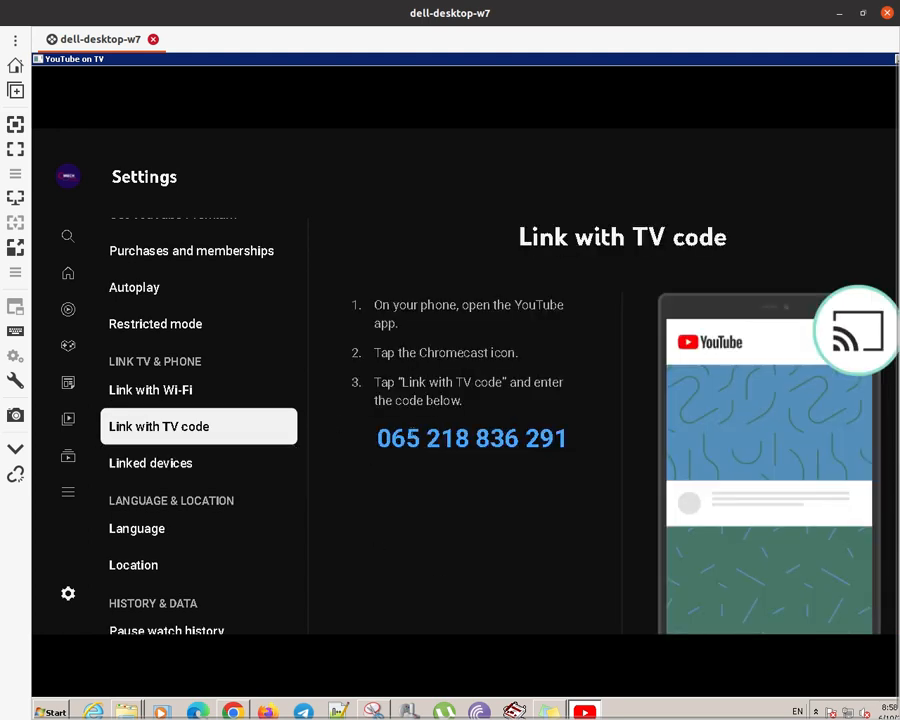
mouse_move(863, 330)
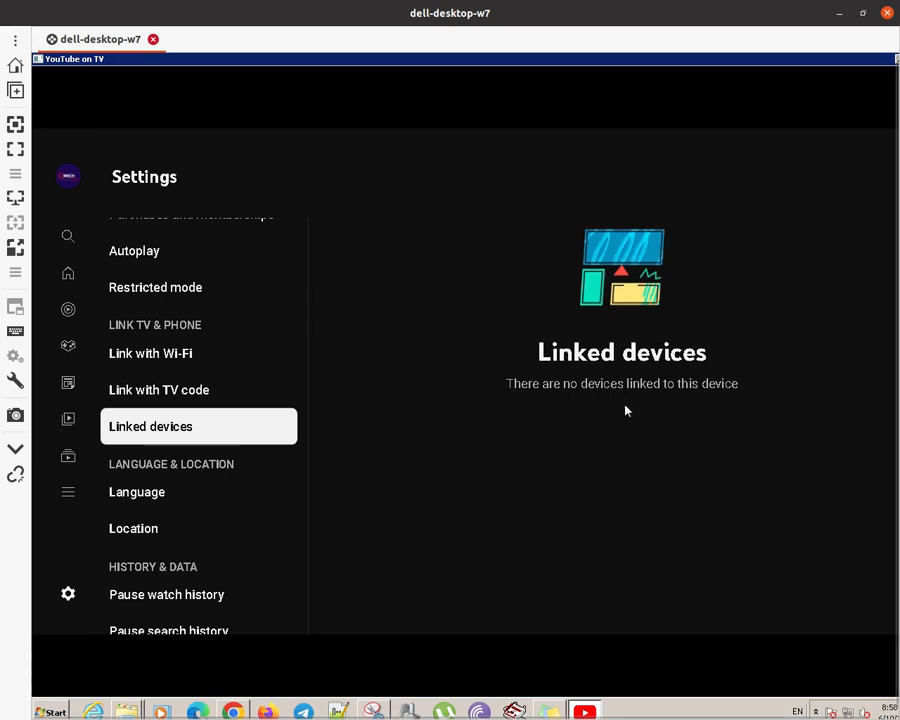
mouse_move(322, 455)
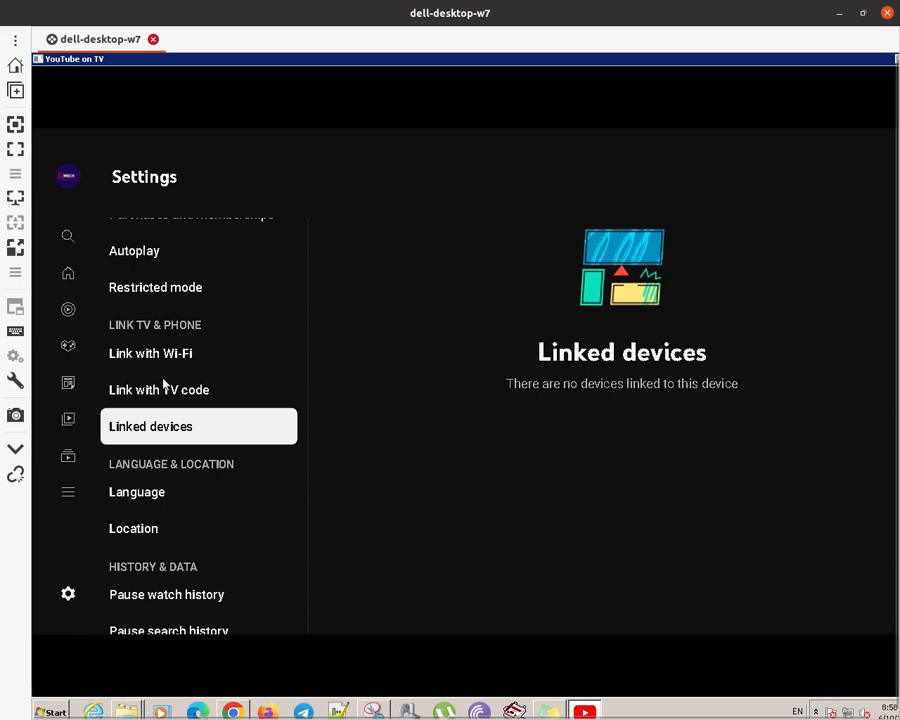
mouse_move(545, 433)
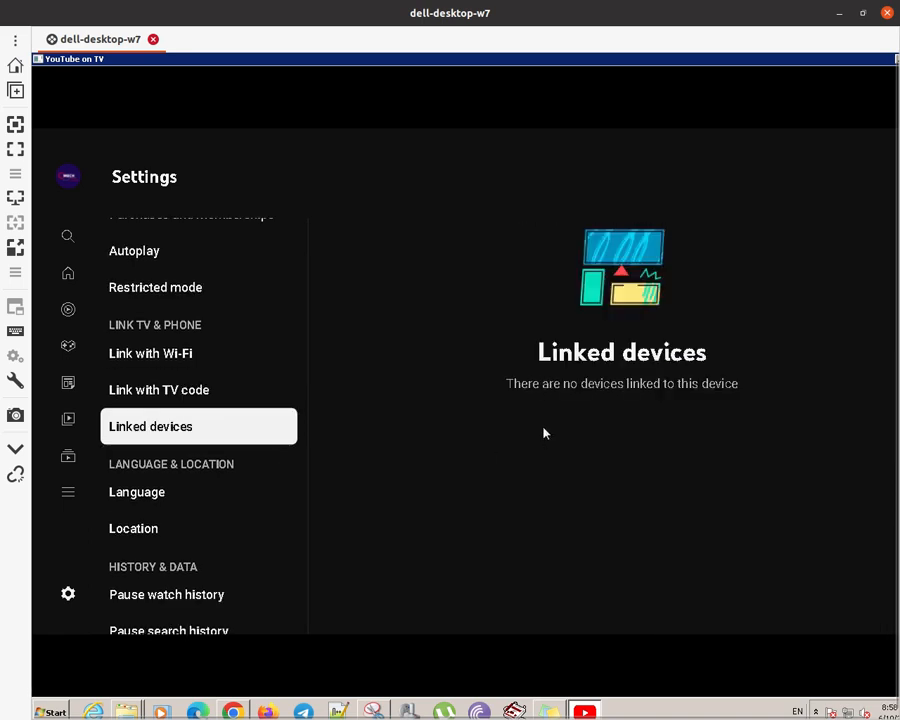
mouse_move(634, 302)
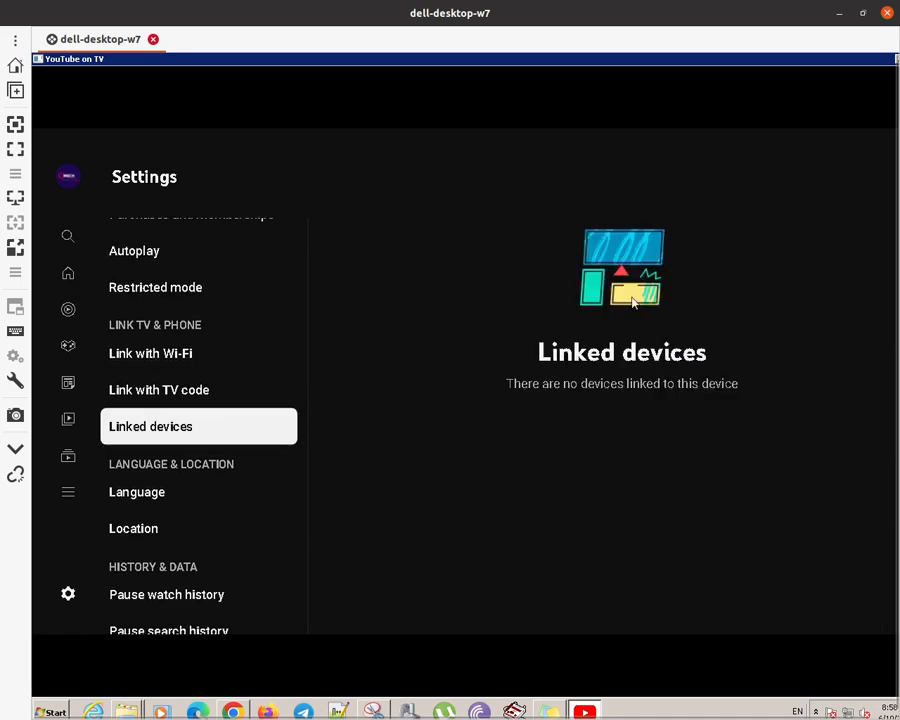
click(134, 251)
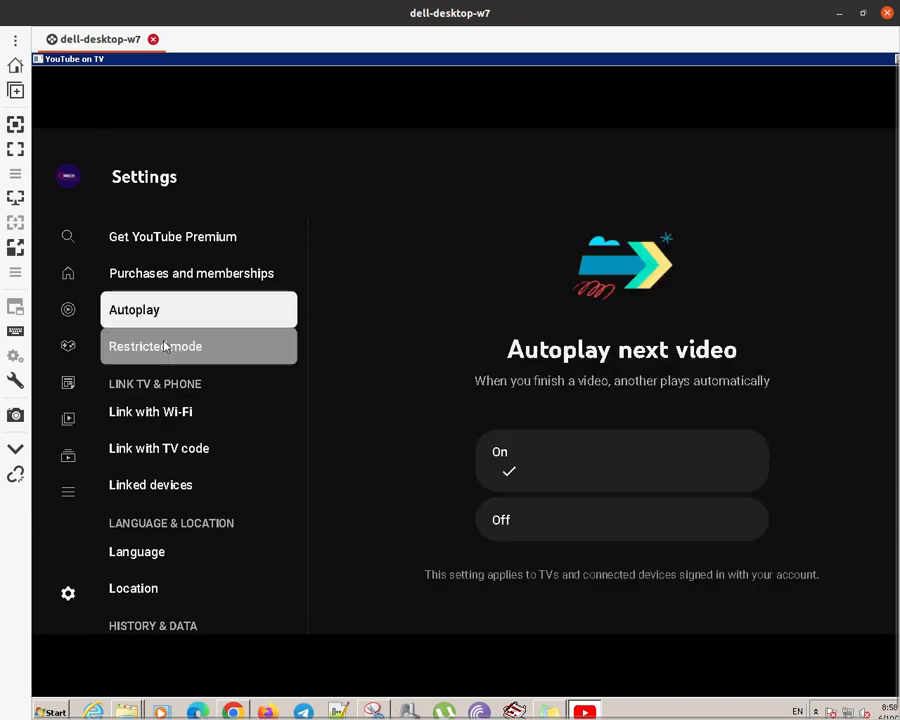
click(172, 236)
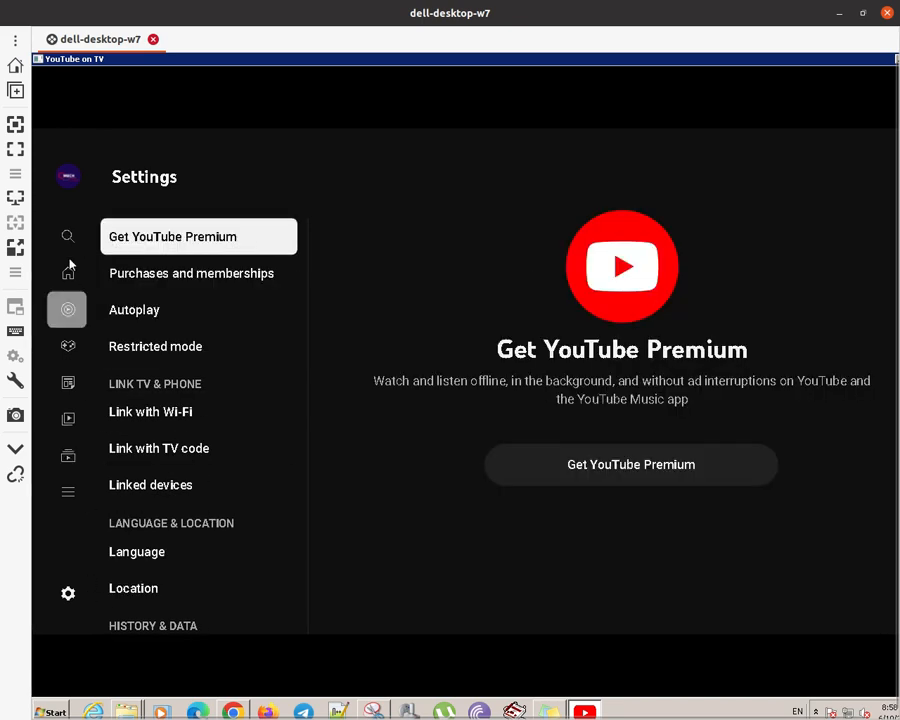
click(67, 236)
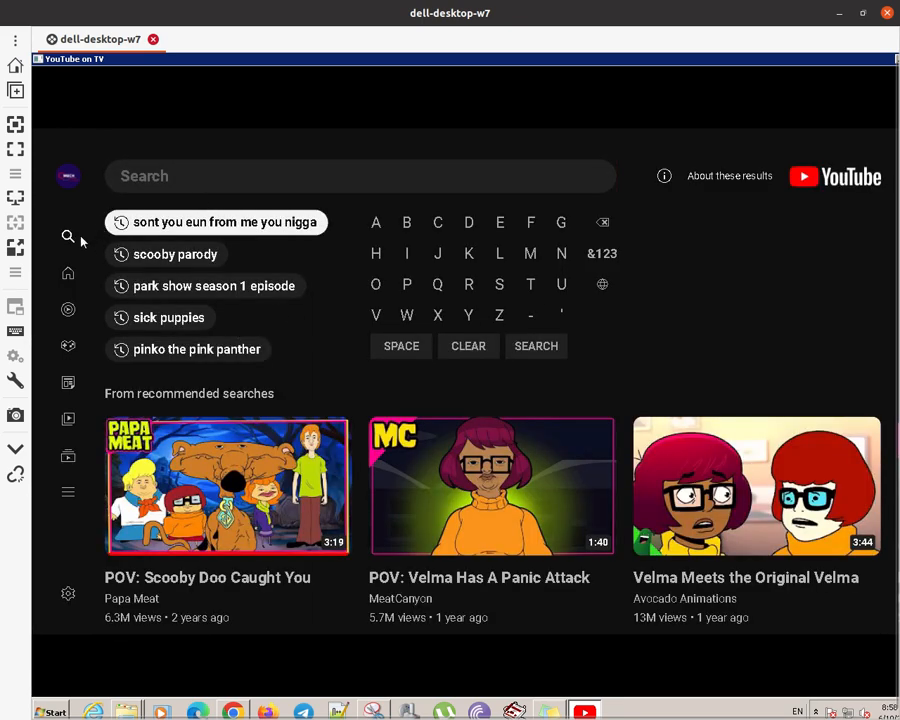
Type D in search, back out, and choose Go Back at the Exit YouTube prompt
click(469, 222)
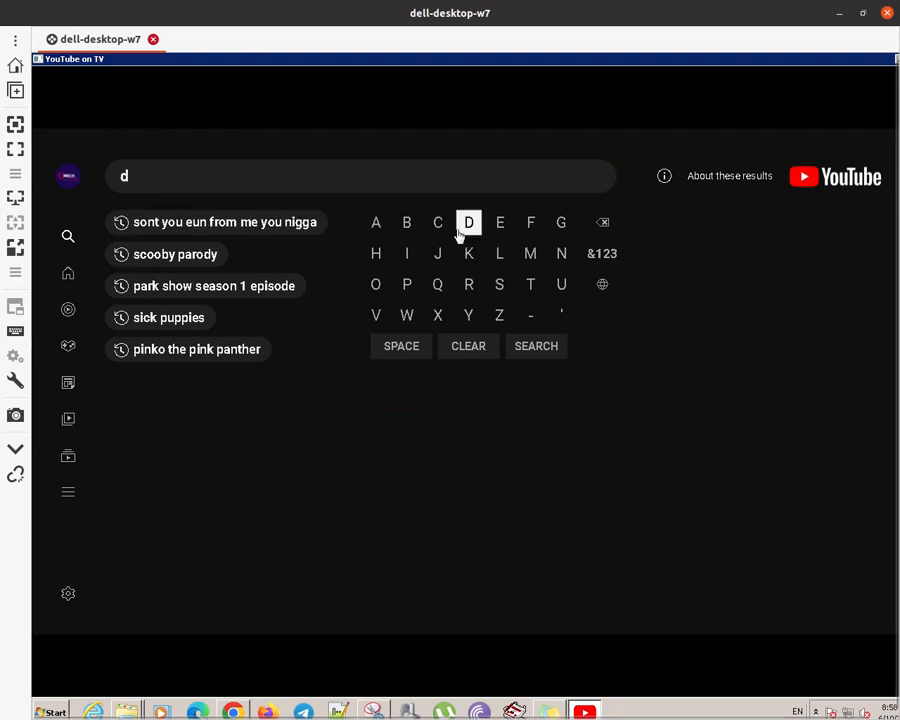
click(499, 284)
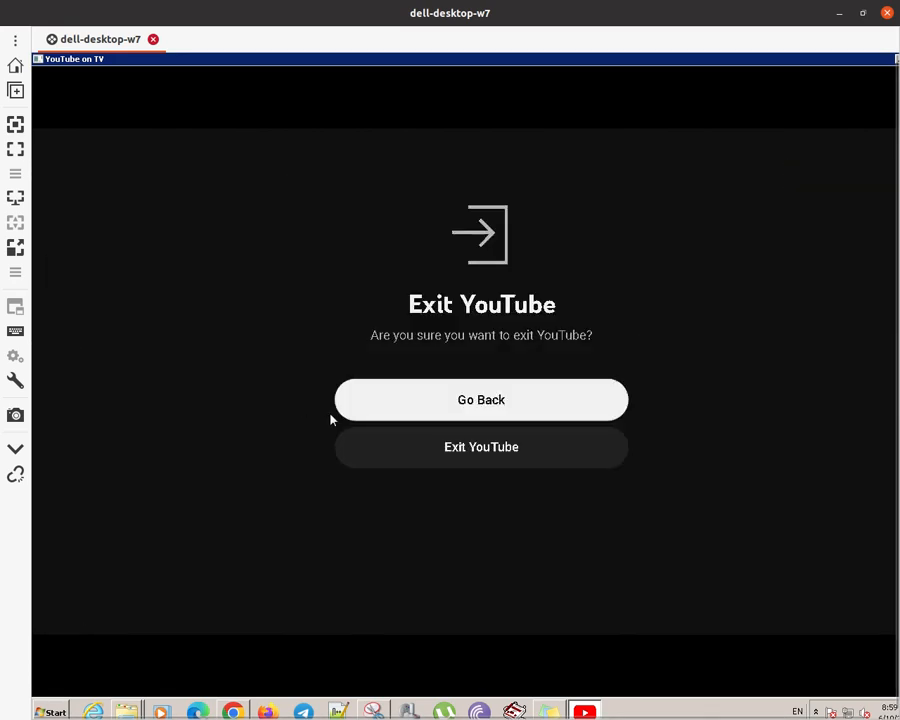
click(481, 400)
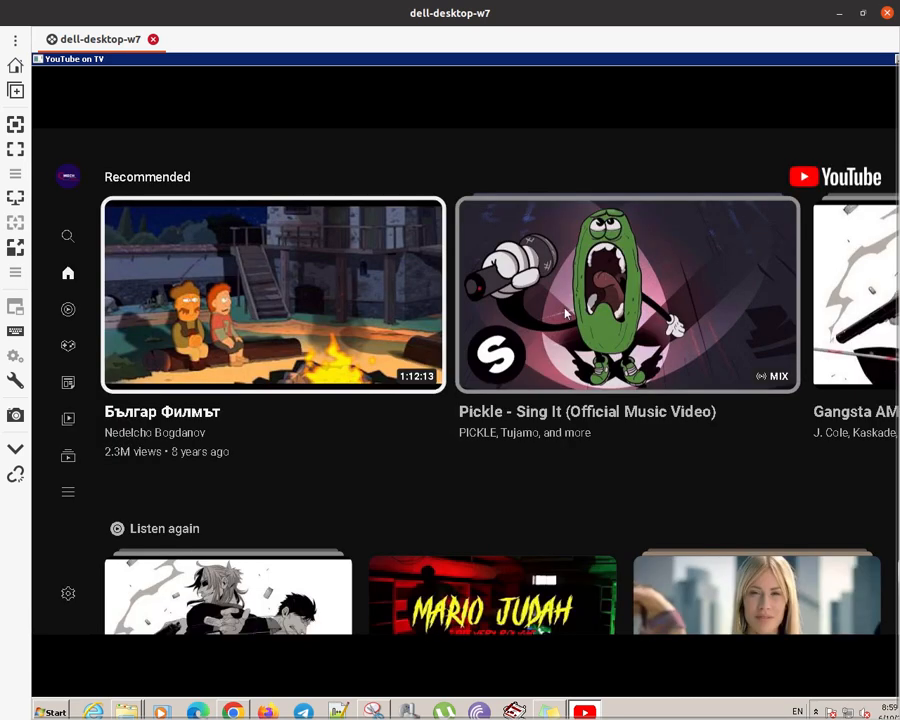
mouse_move(469, 416)
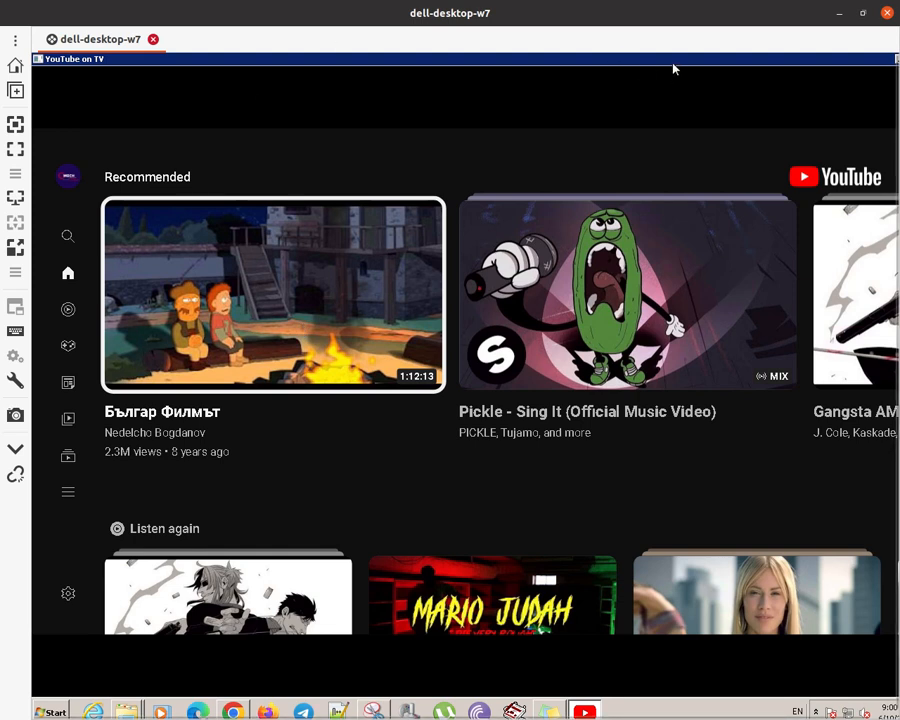
mouse_move(577, 139)
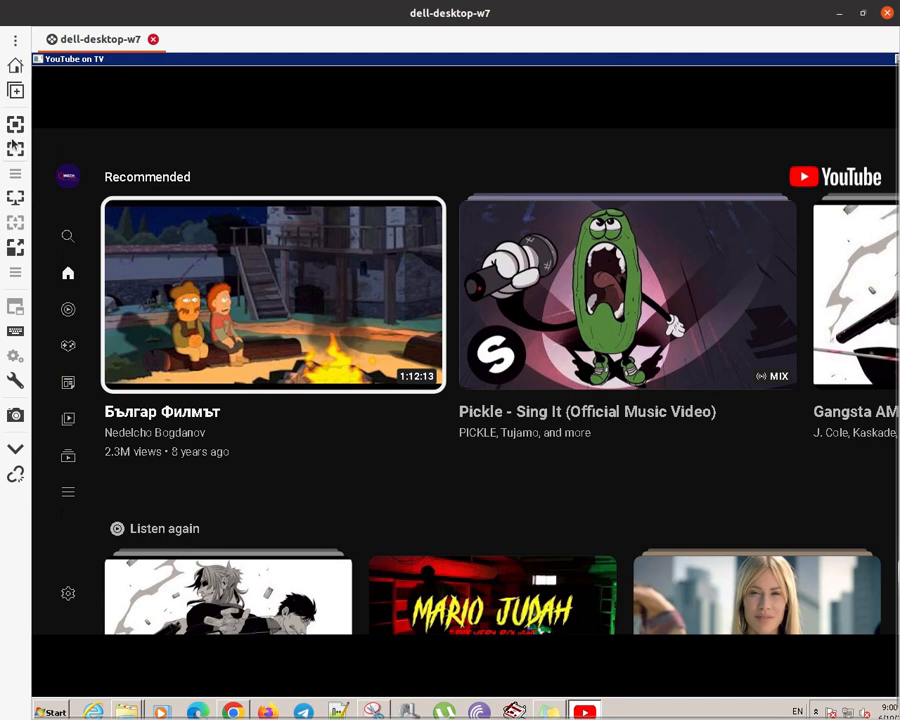
mouse_move(15, 150)
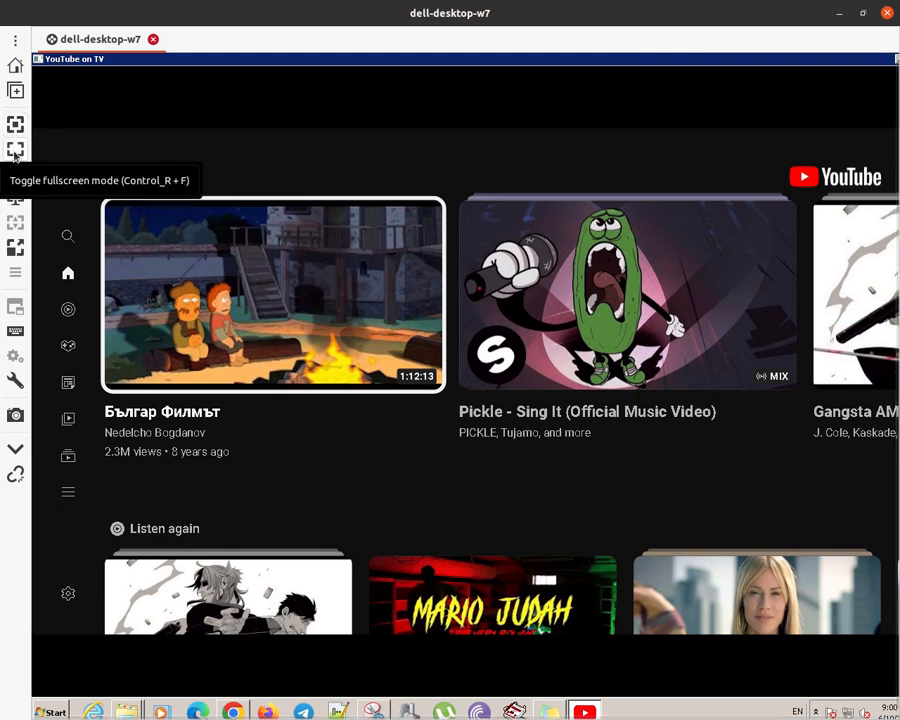
Toggle fullscreen mode from the left toolbar so the client fills the screen
click(15, 148)
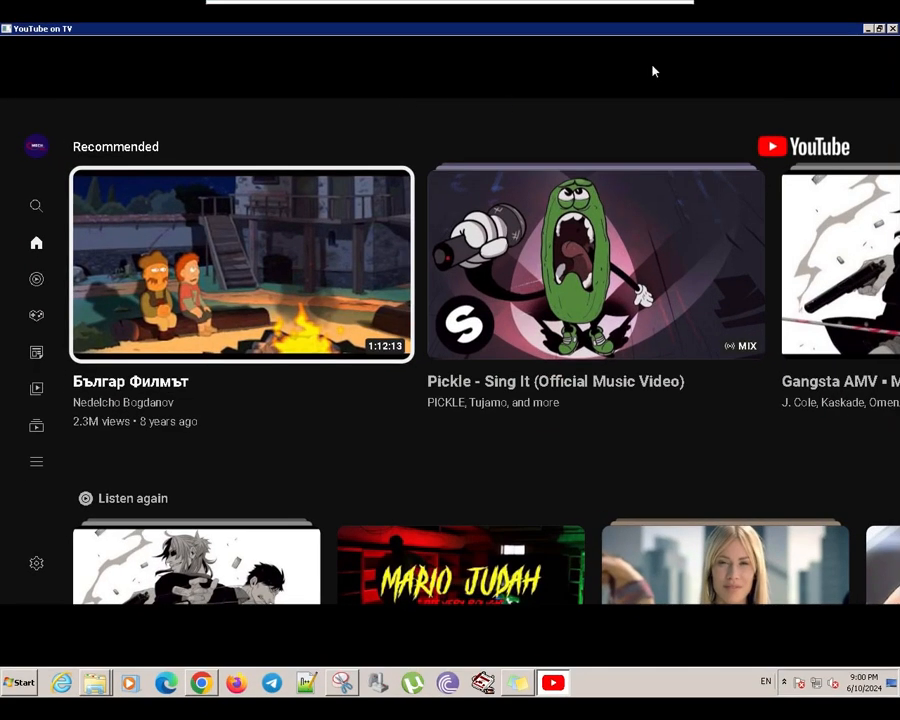
mouse_move(628, 74)
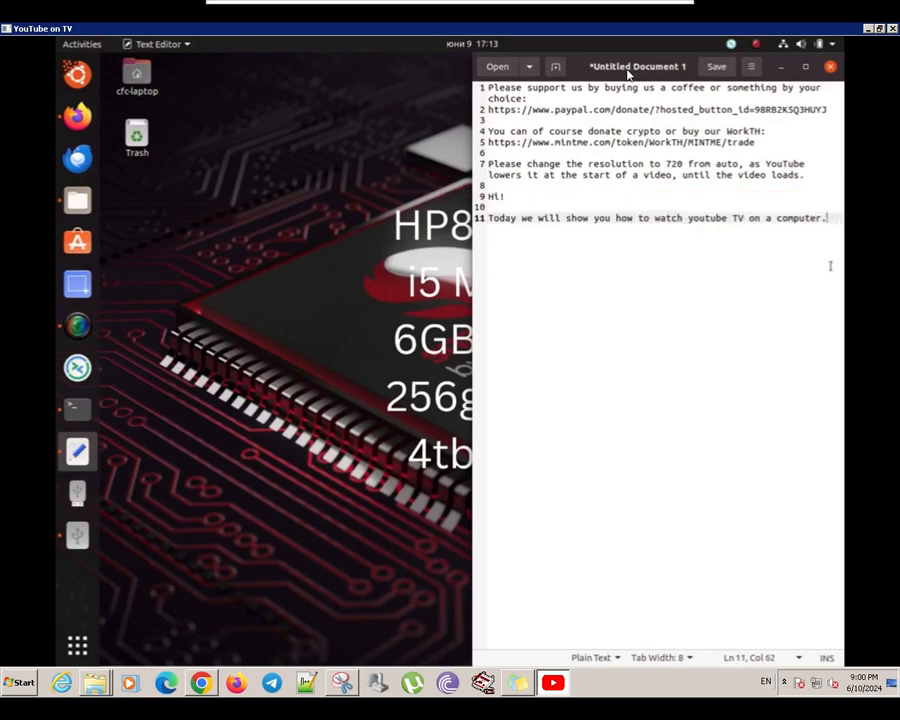
key(Enter)
text(Open T)
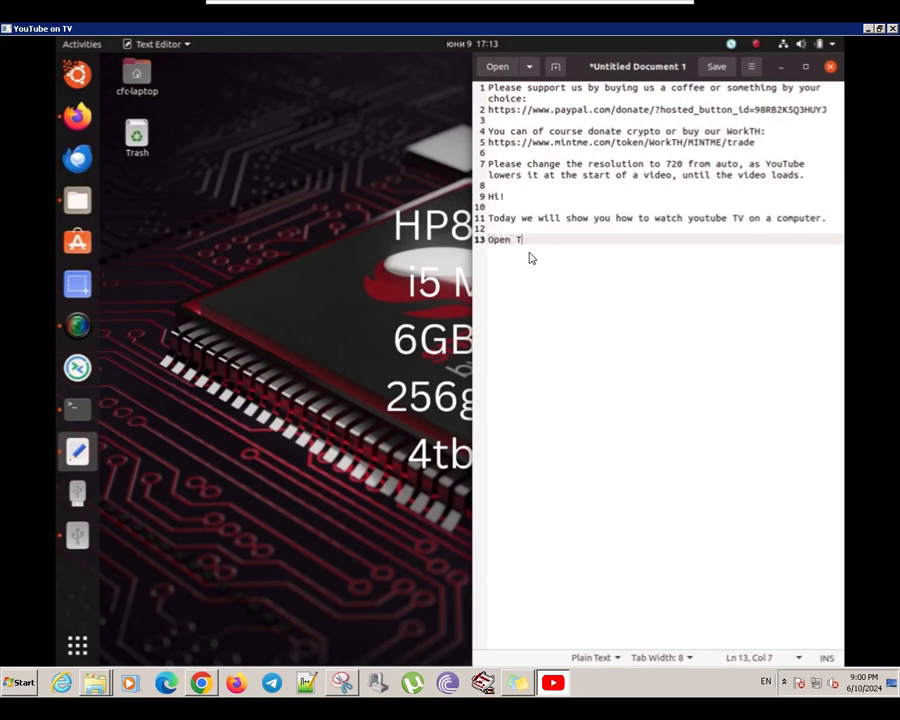
text(he Ubuntu)
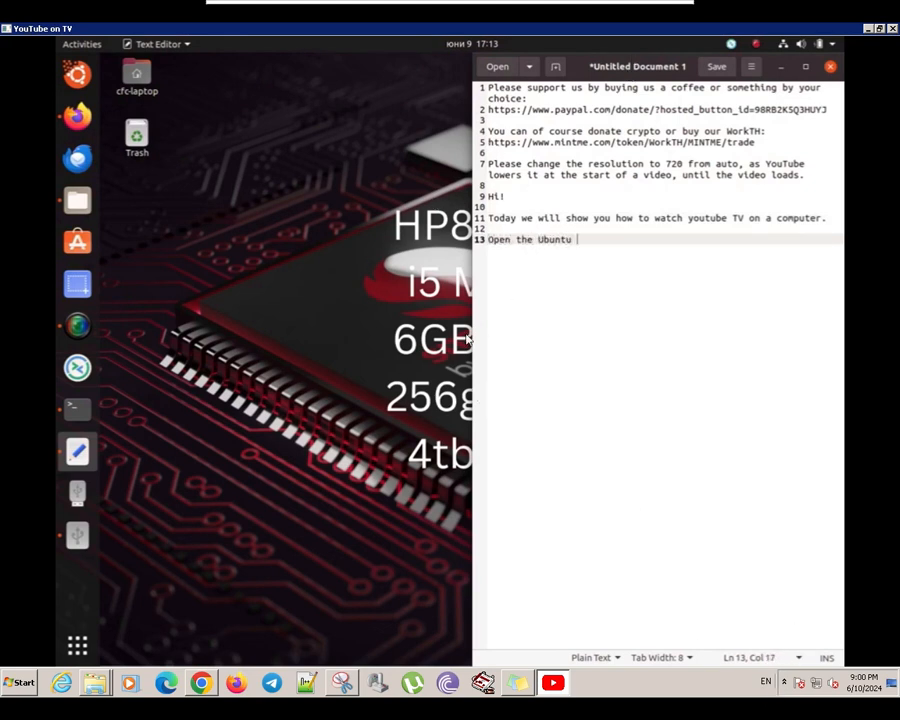
text(software center)
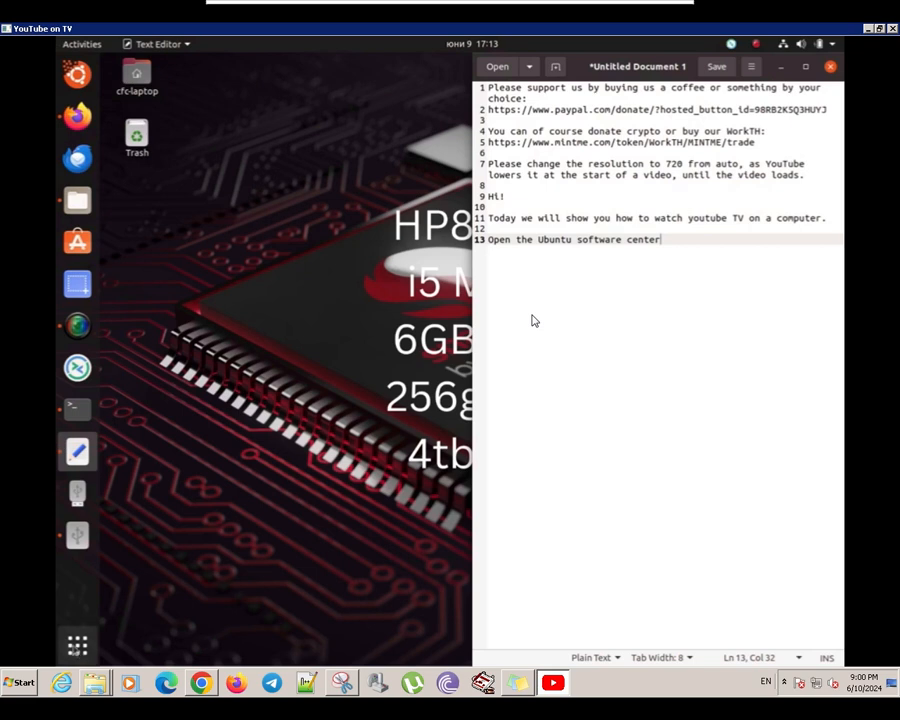
click(75, 640)
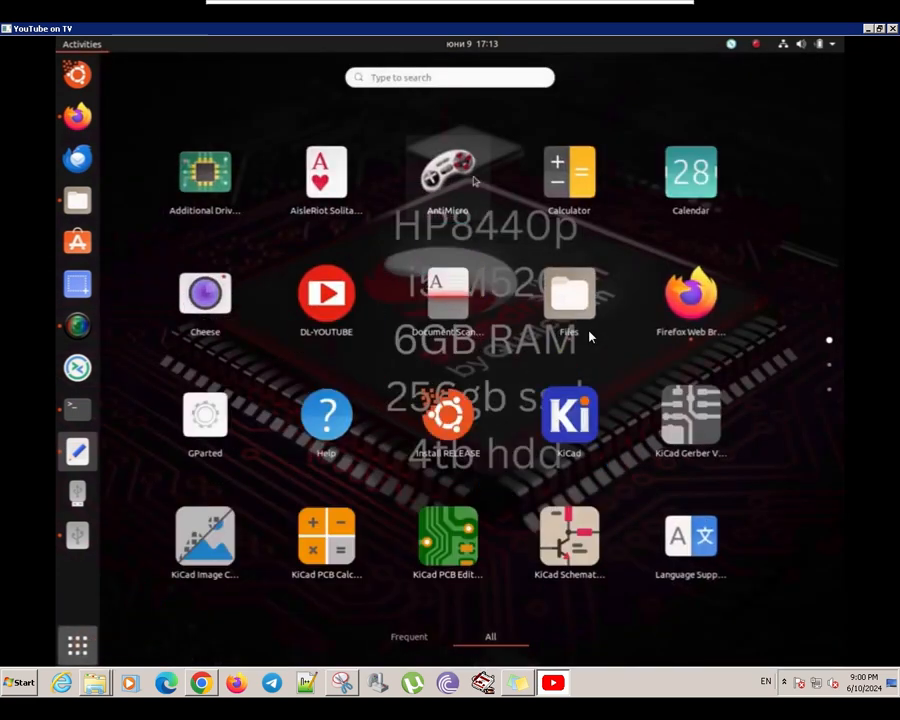
text(sl)
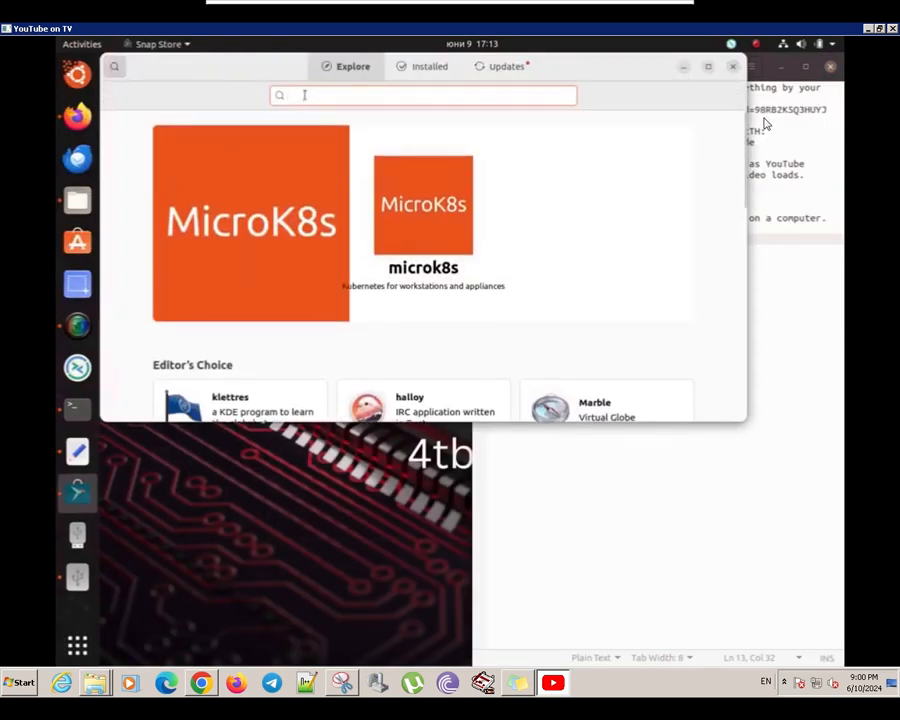
text(youtu)
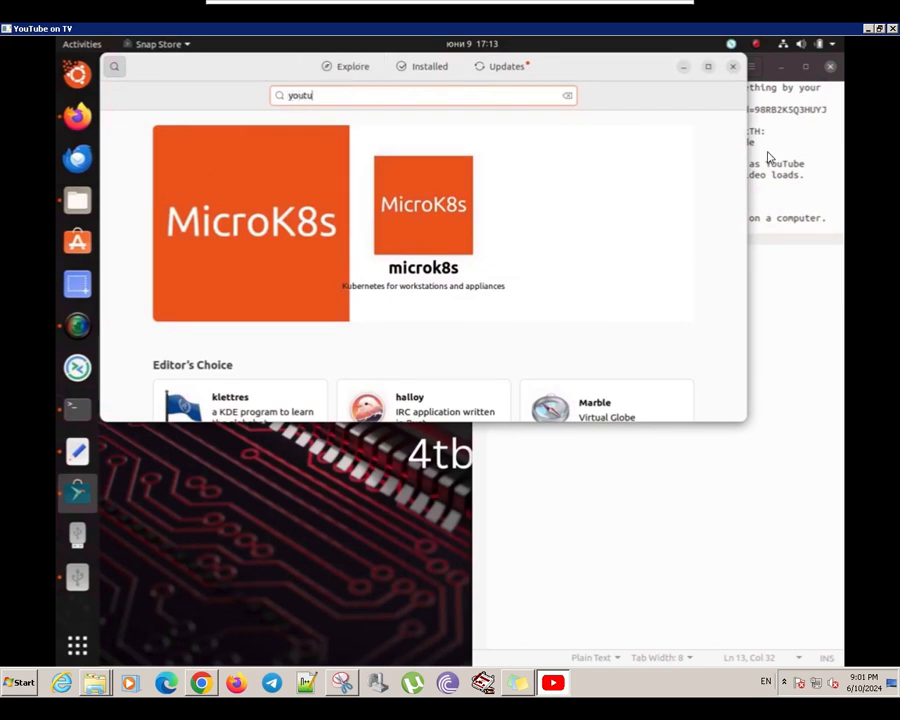